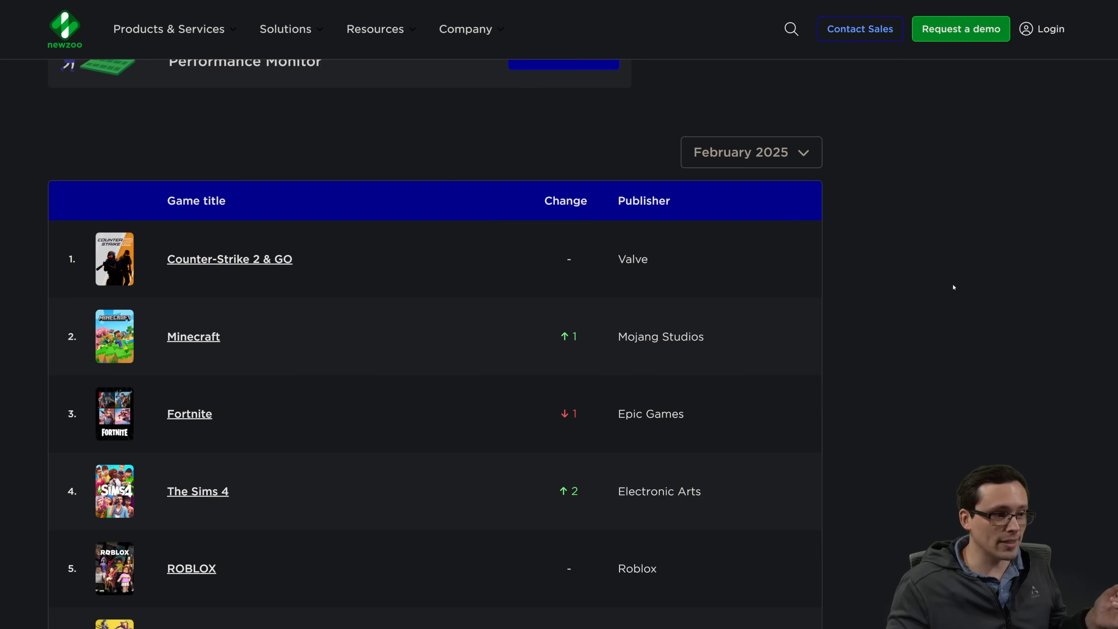
# Scroll down the top PC games table past Marvel Rivals toward the lower ranks.
pyautogui.scroll(-3)
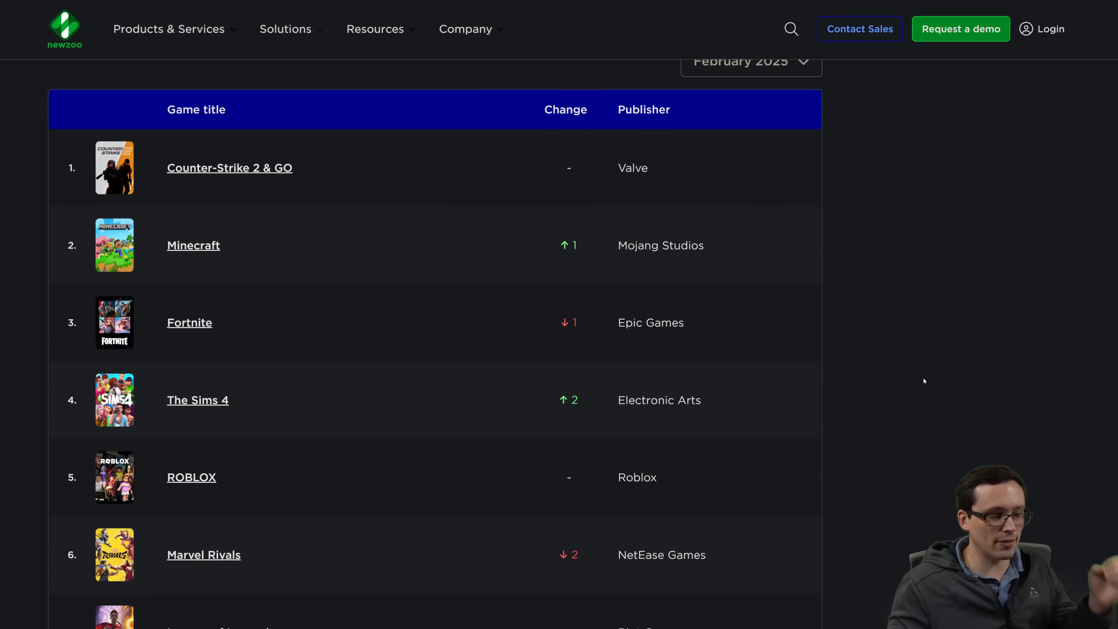
pyautogui.scroll(-3)
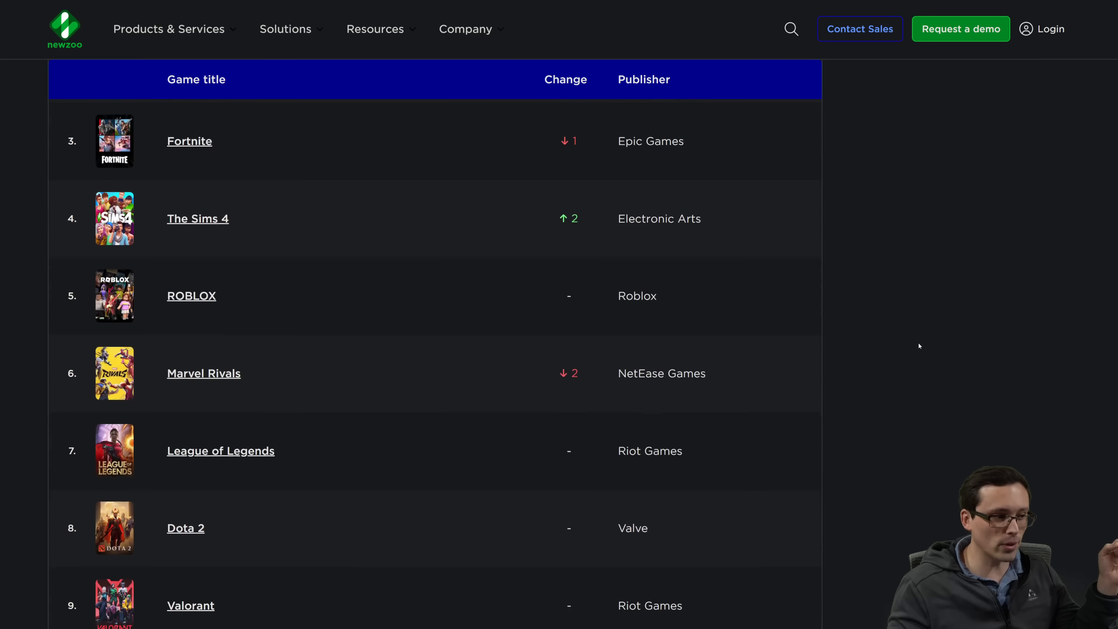
pyautogui.scroll(-3)
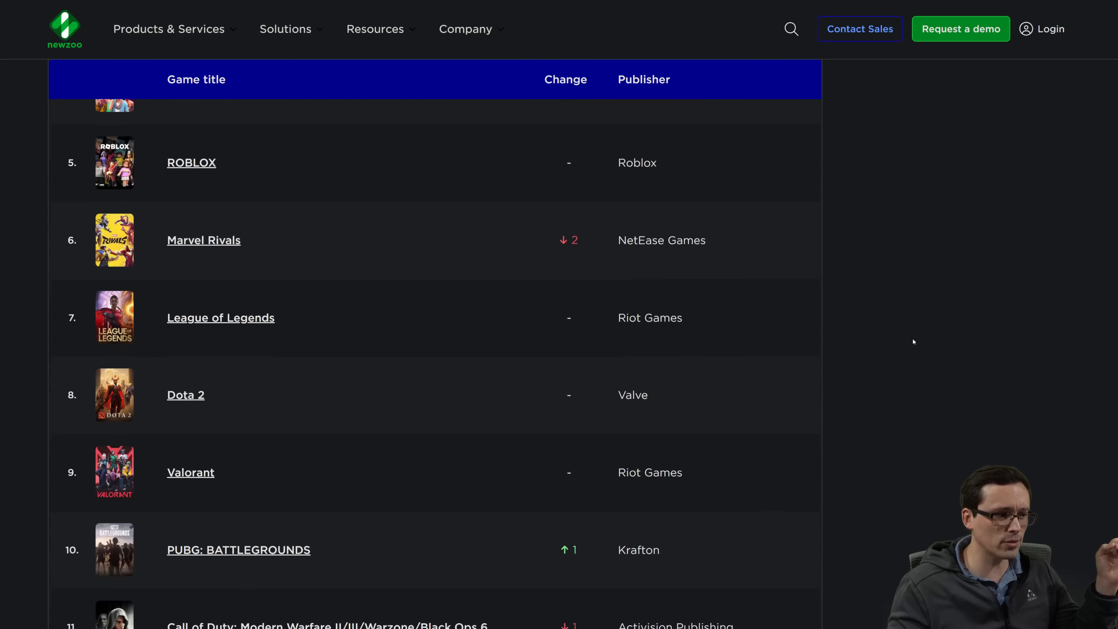
pyautogui.scroll(-3)
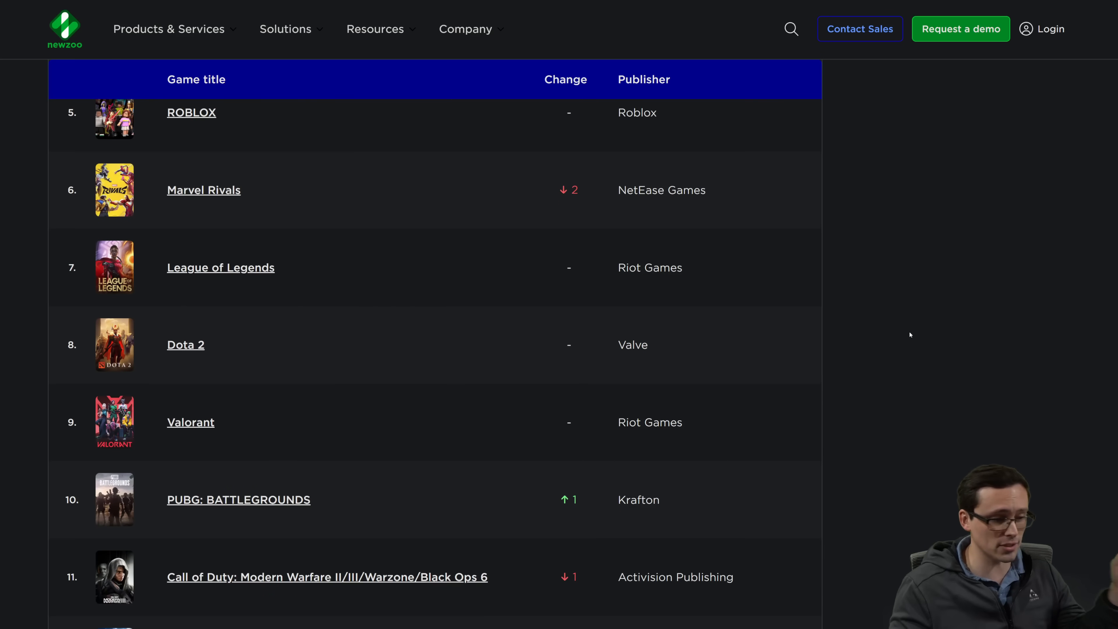
pyautogui.scroll(-3)
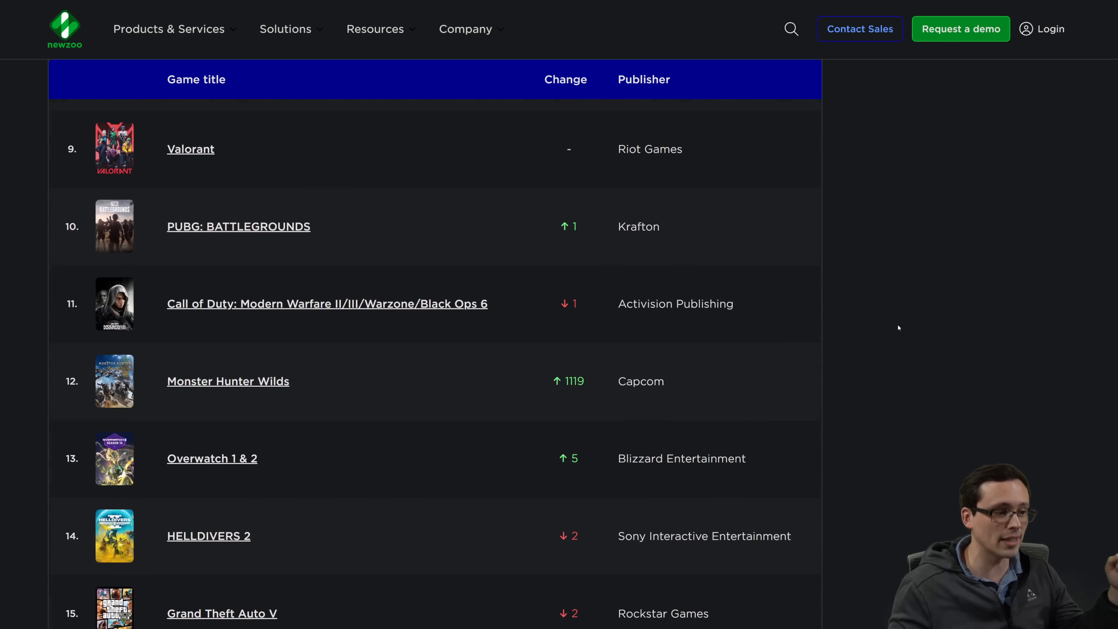
pyautogui.scroll(-3)
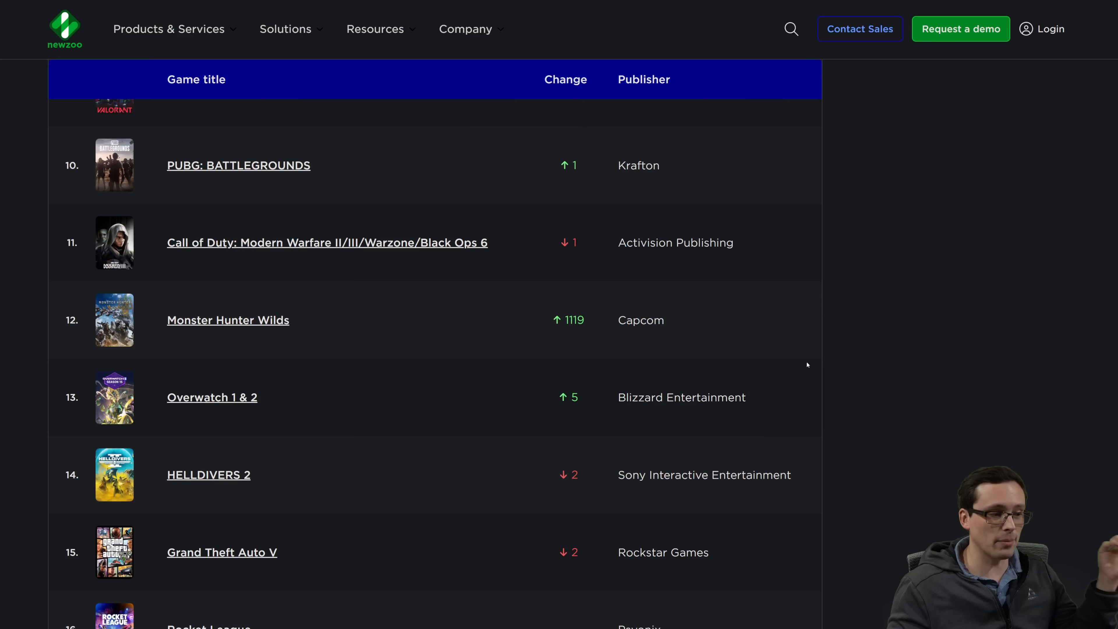
pyautogui.scroll(-3)
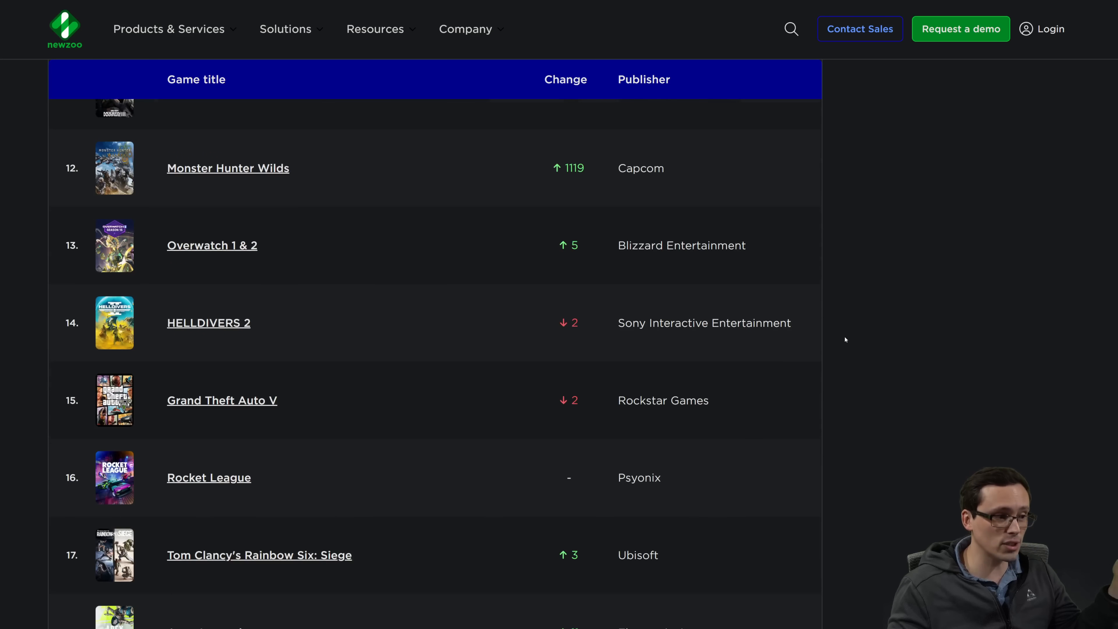
pyautogui.scroll(-3)
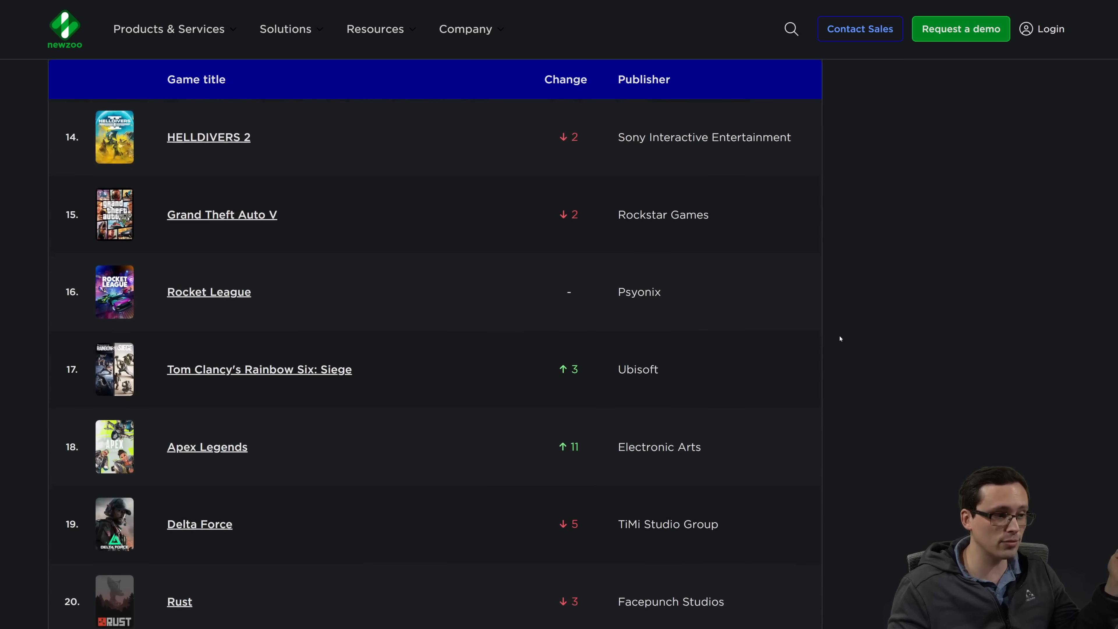
pyautogui.scroll(-3)
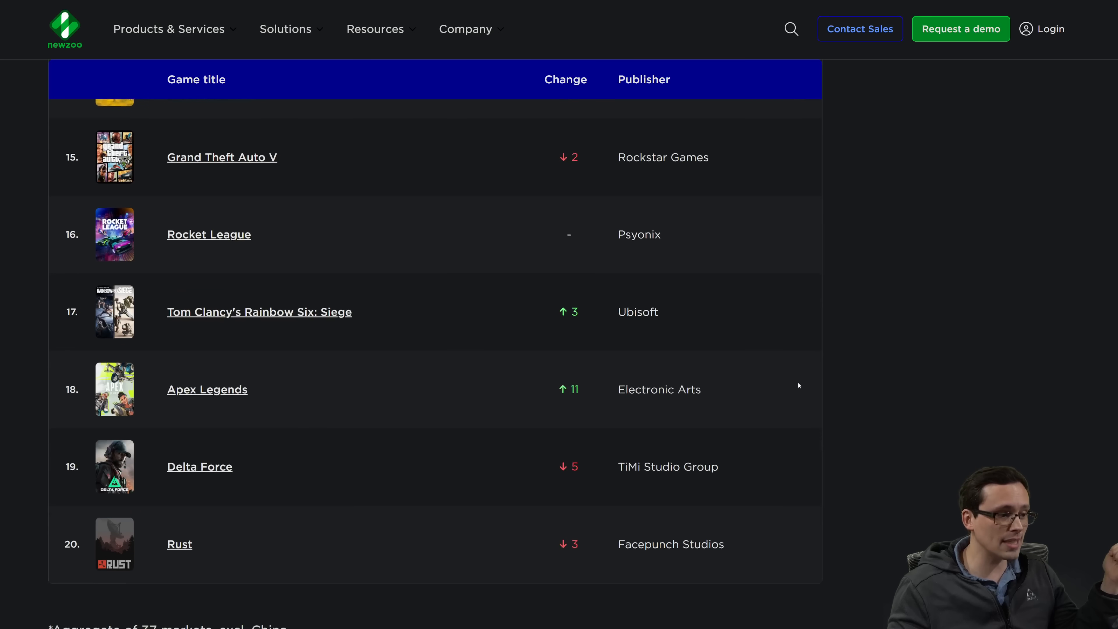
pyautogui.moveTo(807, 418)
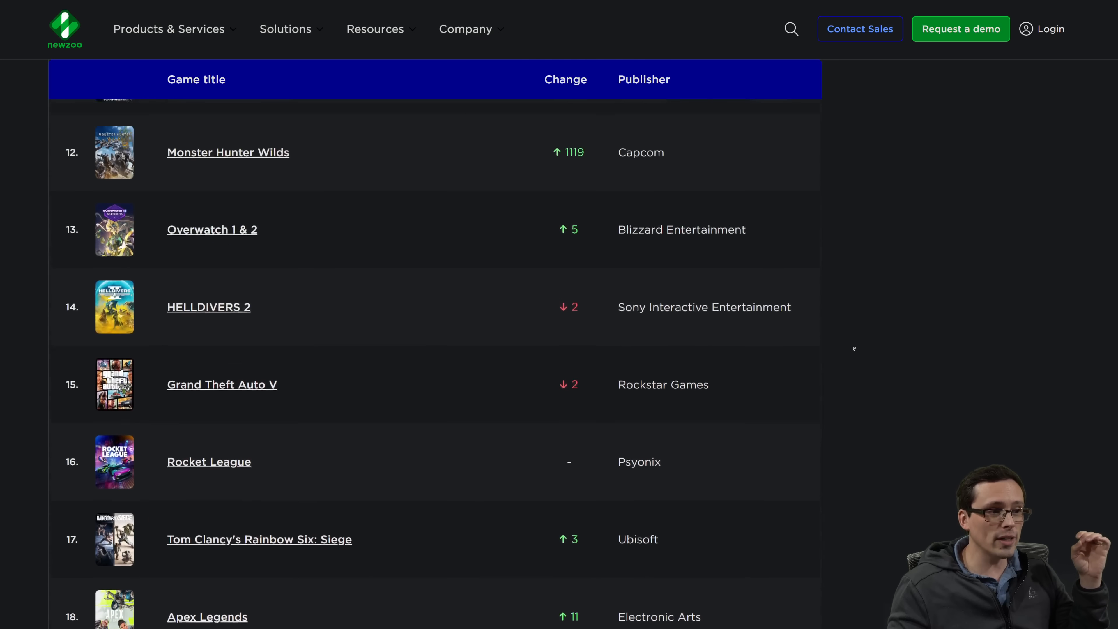
pyautogui.scroll(3)
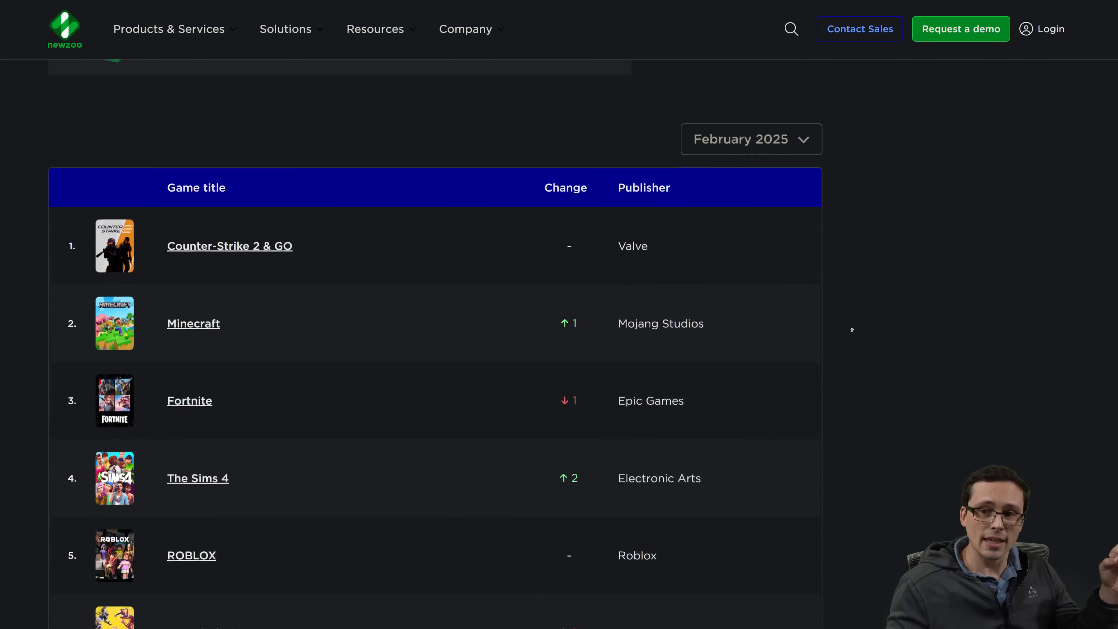
pyautogui.scroll(-3)
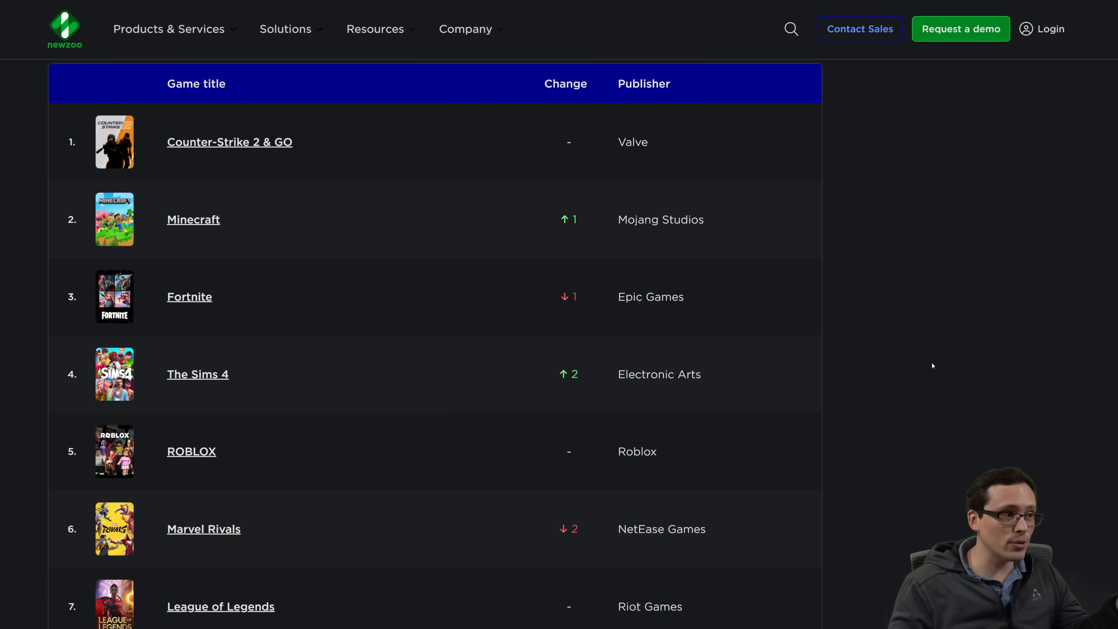
pyautogui.scroll(-3)
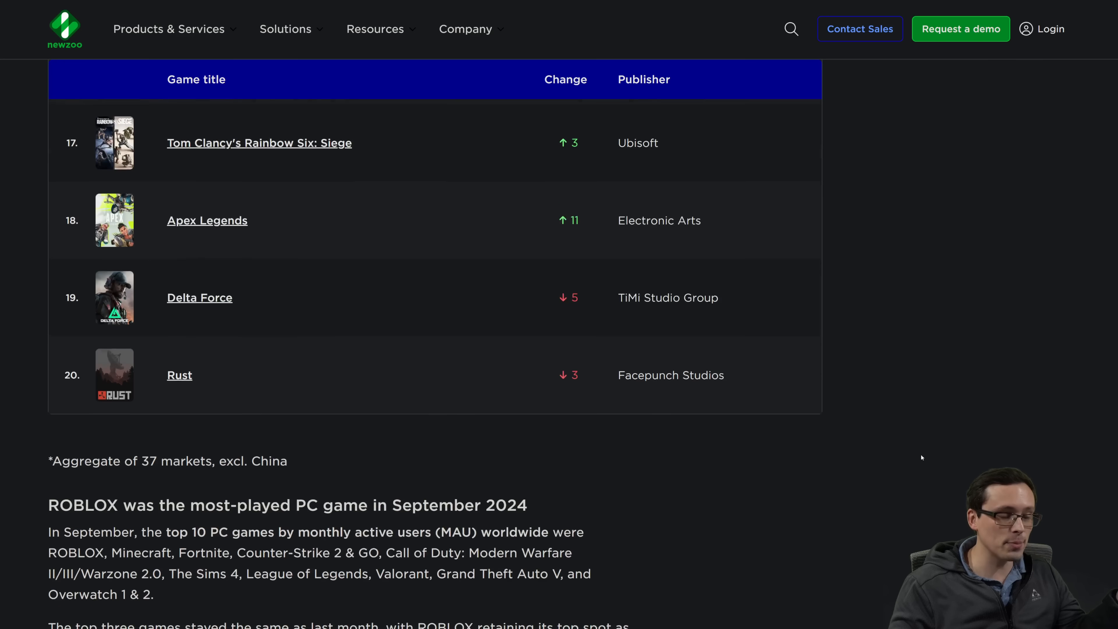
pyautogui.scroll(3)
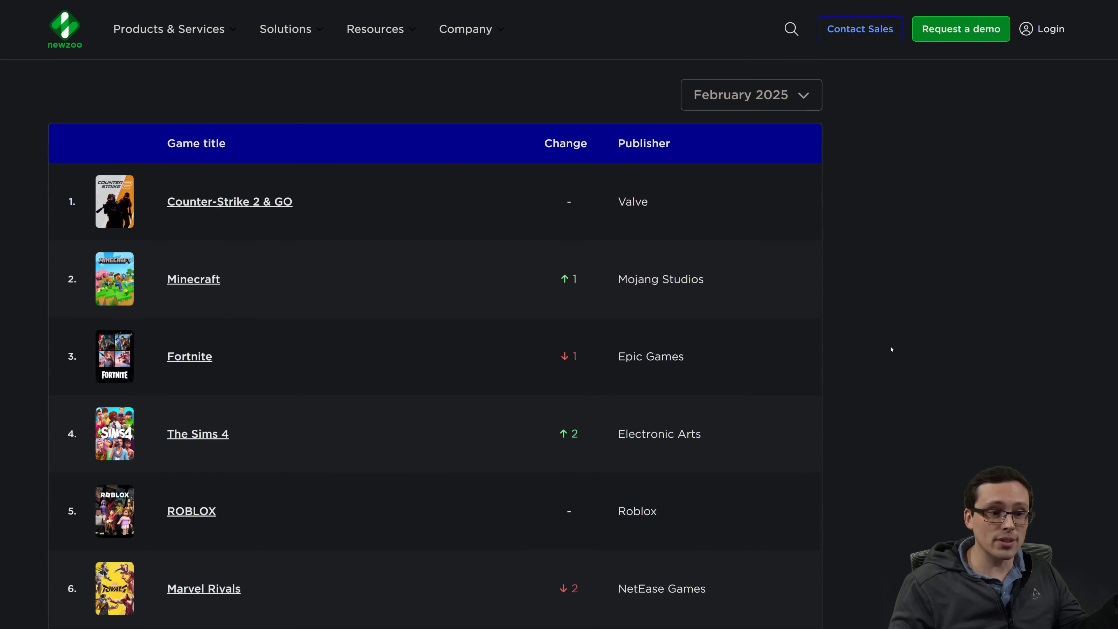
pyautogui.moveTo(890, 329)
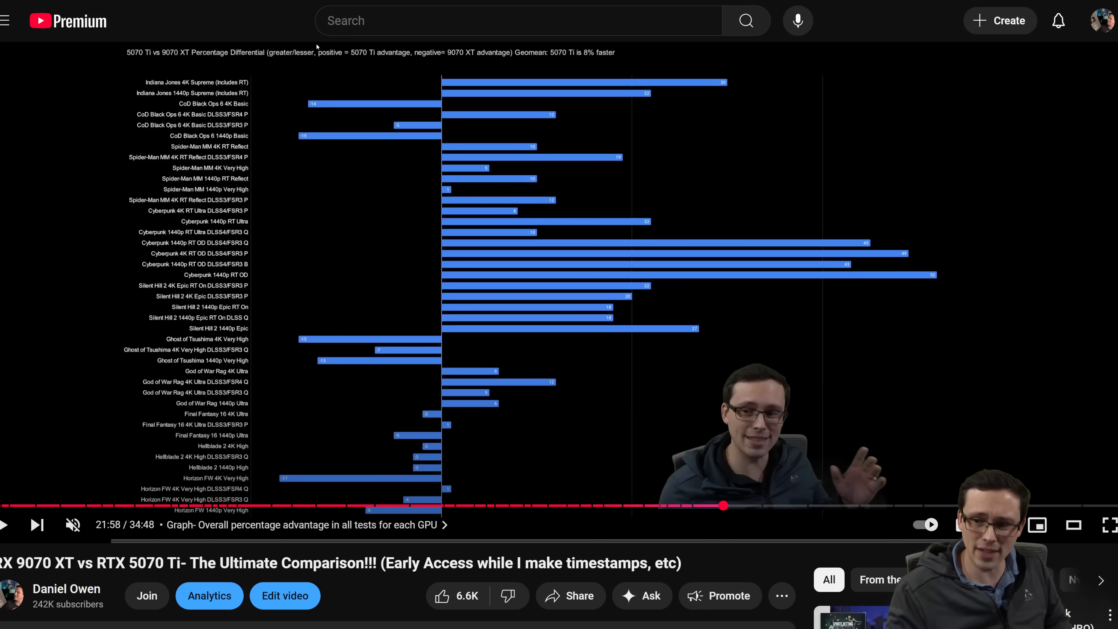
pyautogui.moveTo(755, 506)
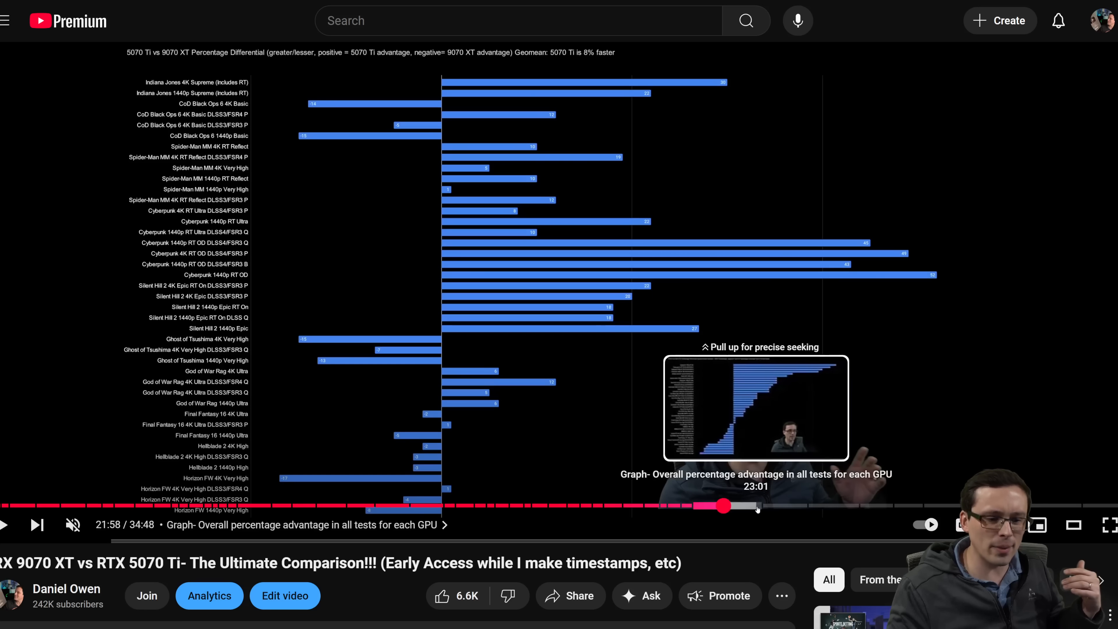
# Scroll through ranks 10-16, PUBG: BATTLEGROUNDS to Rocket League, then back toward the top entries.
pyautogui.moveTo(723, 506); pyautogui.dragTo(785, 506)
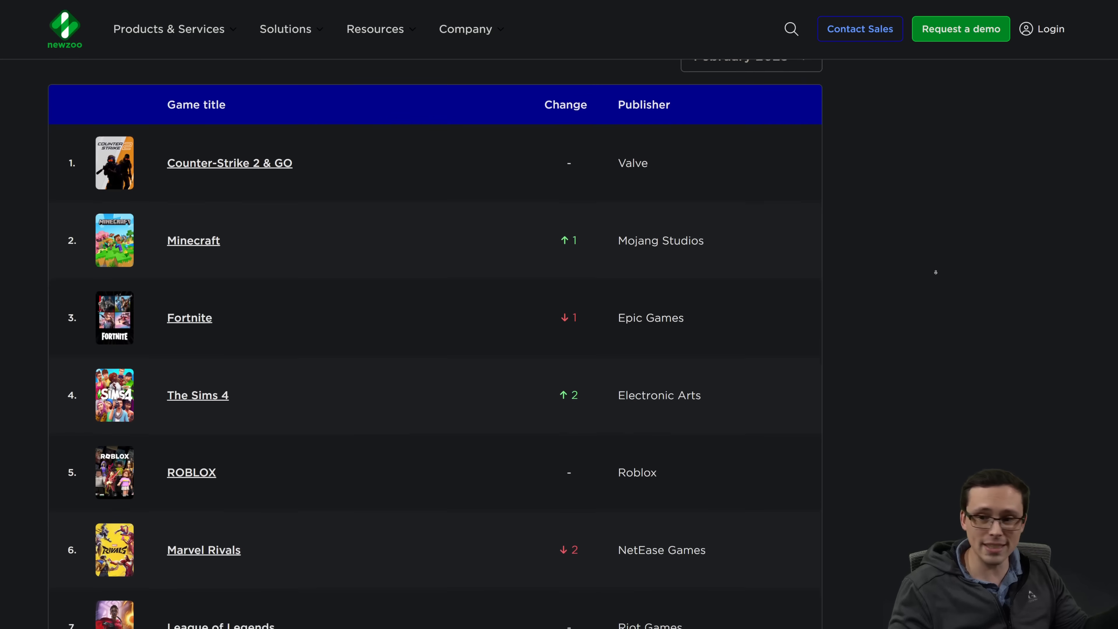
pyautogui.scroll(-3)
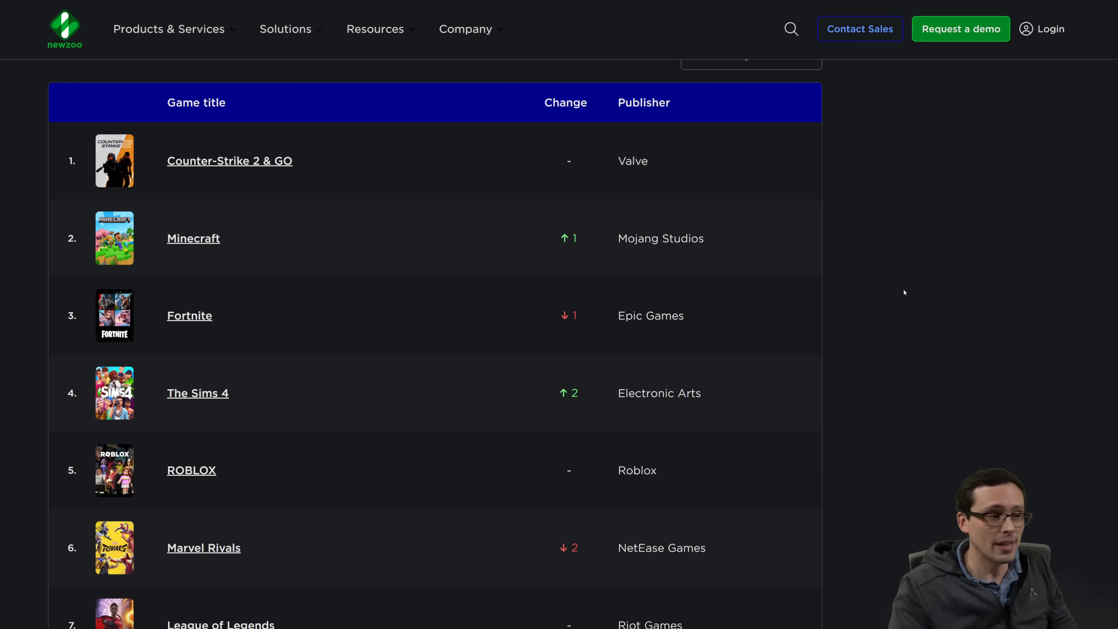
pyautogui.scroll(-3)
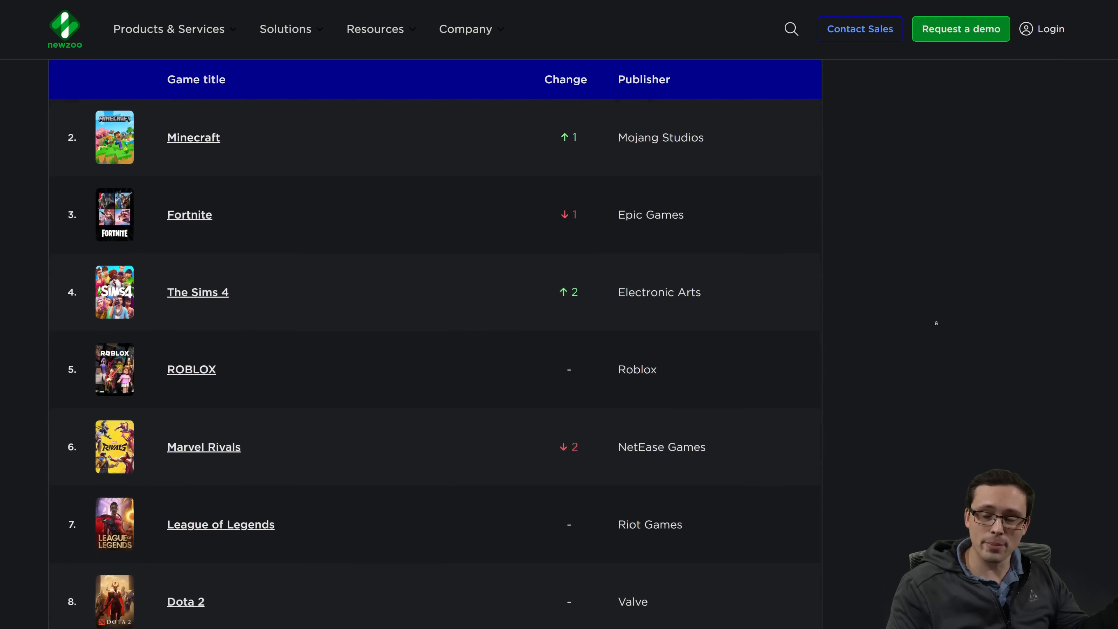
pyautogui.scroll(-3)
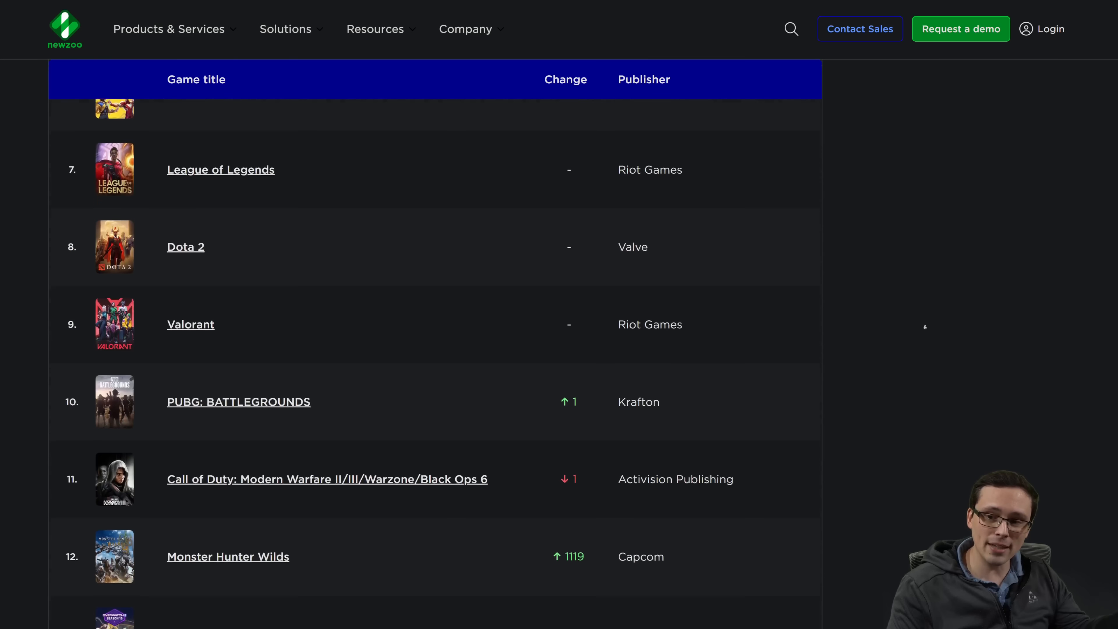
pyautogui.scroll(-3)
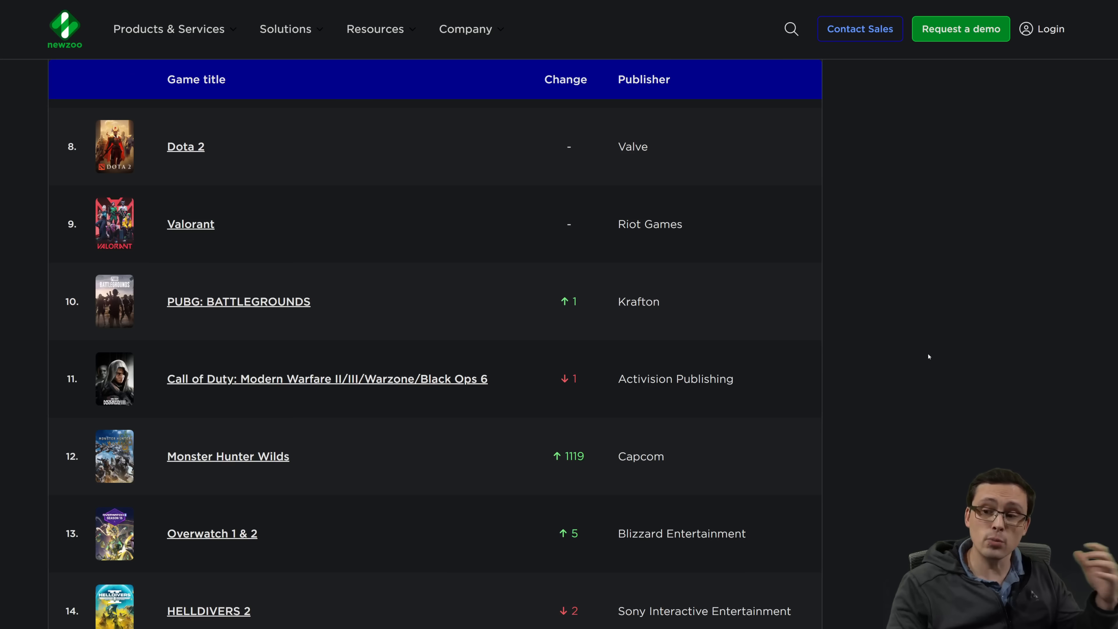
pyautogui.scroll(3)
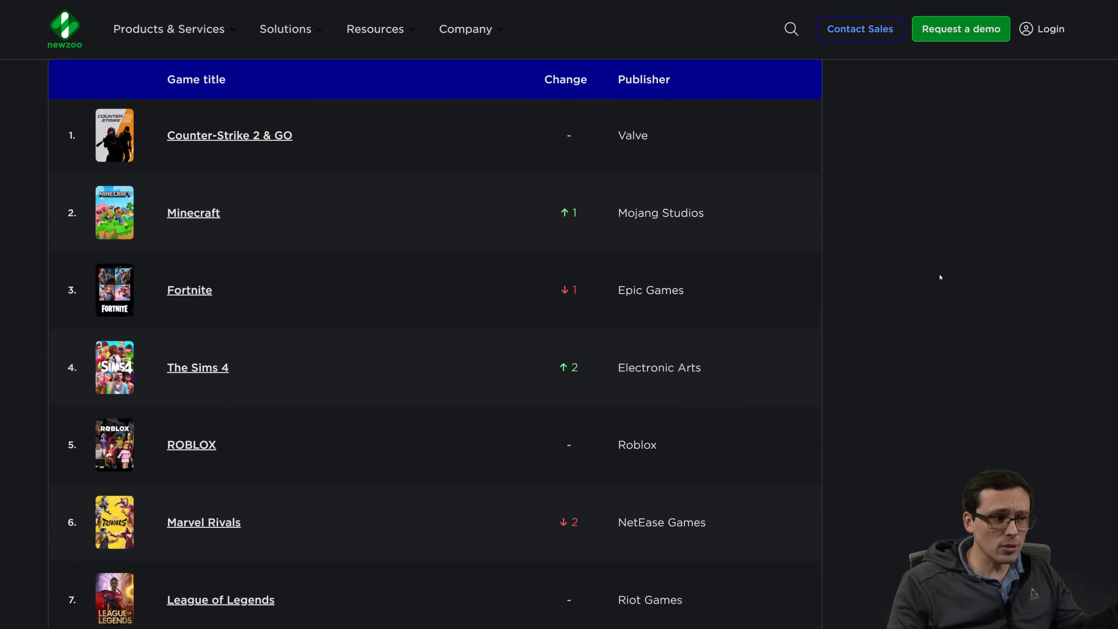
pyautogui.moveTo(920, 280)
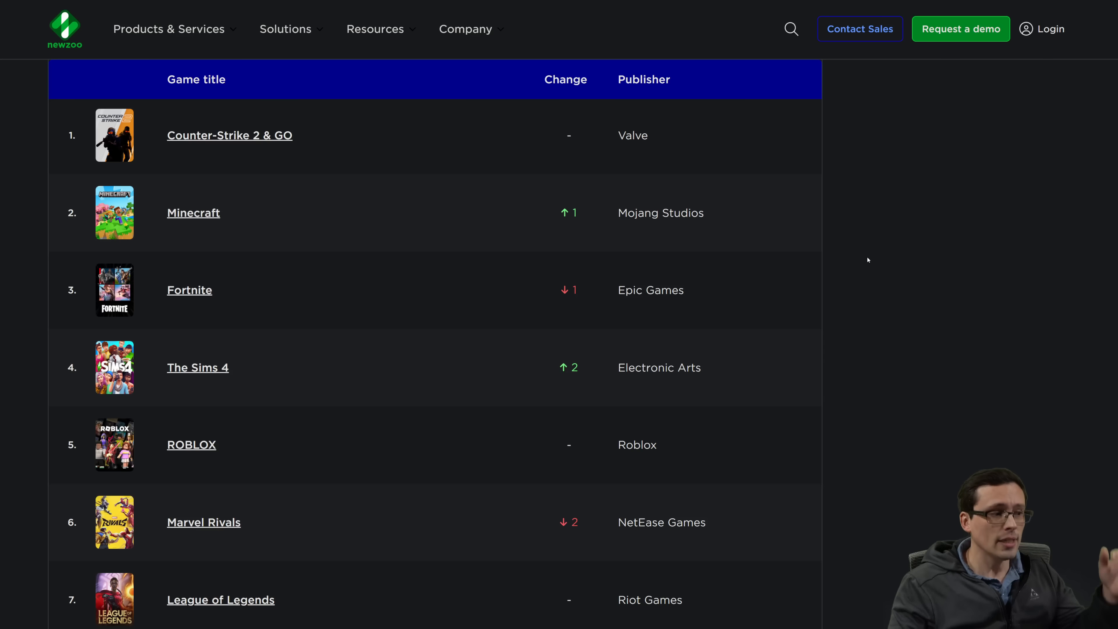
pyautogui.scroll(-3)
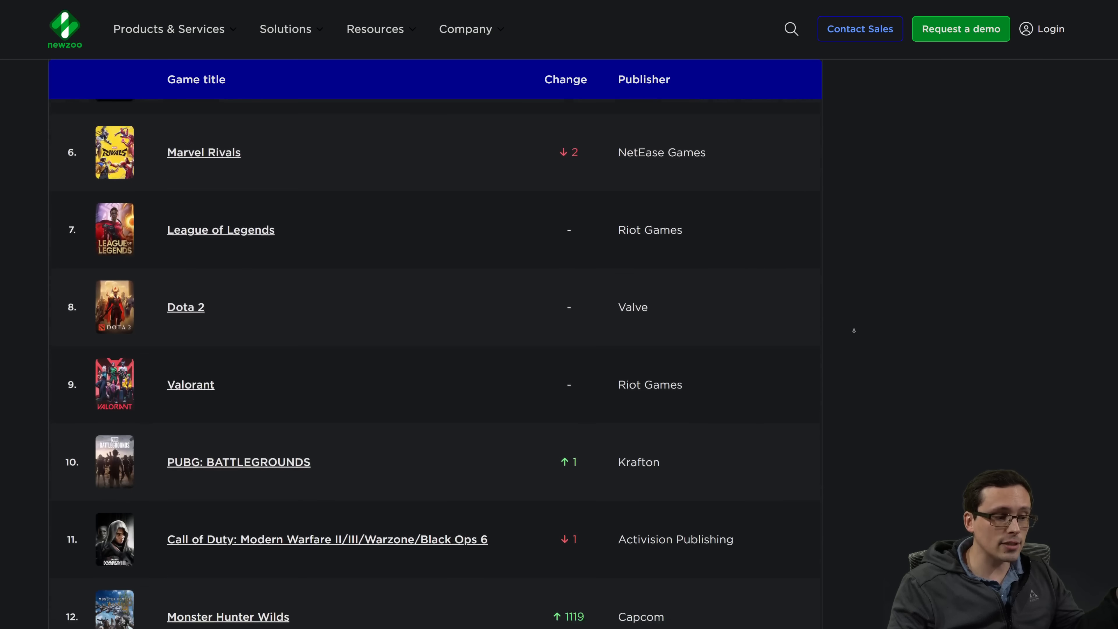
pyautogui.scroll(-3)
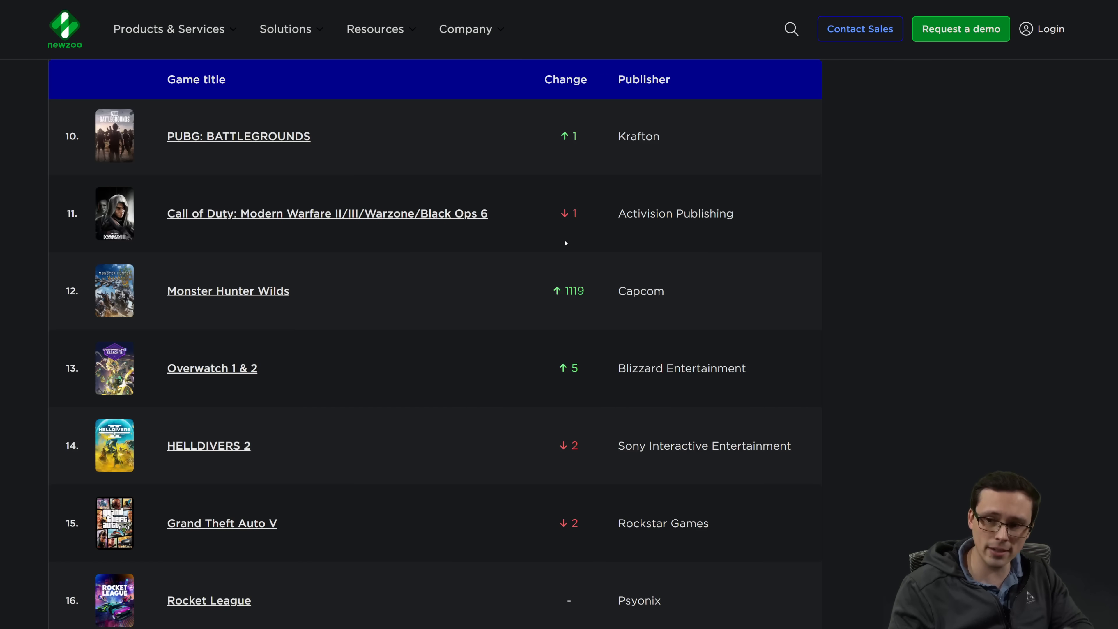
pyautogui.moveTo(572, 250)
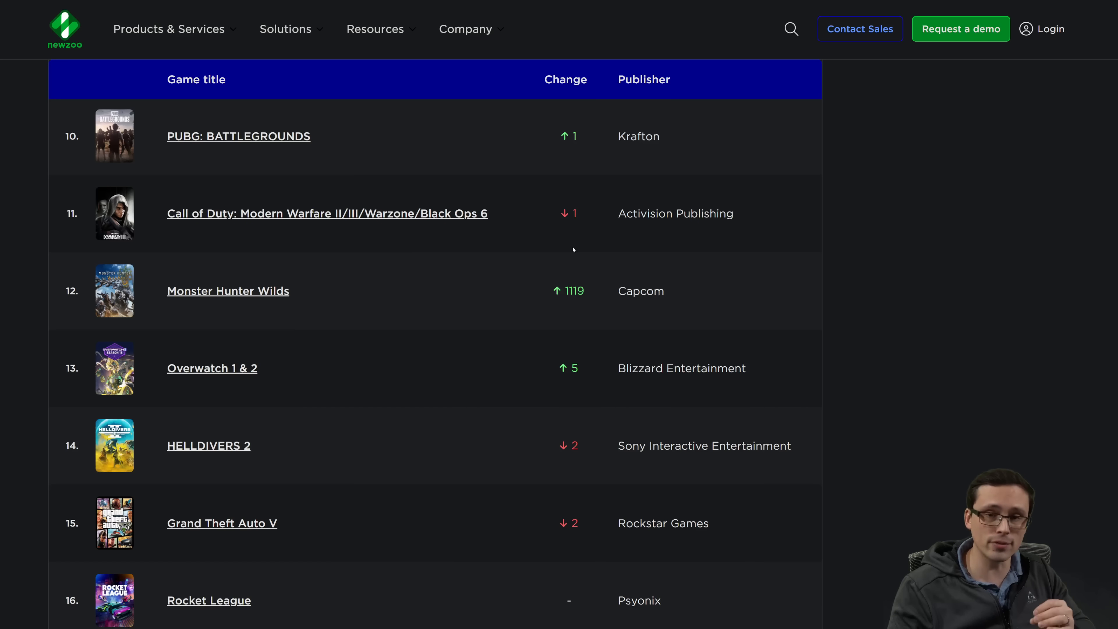
pyautogui.moveTo(827, 323)
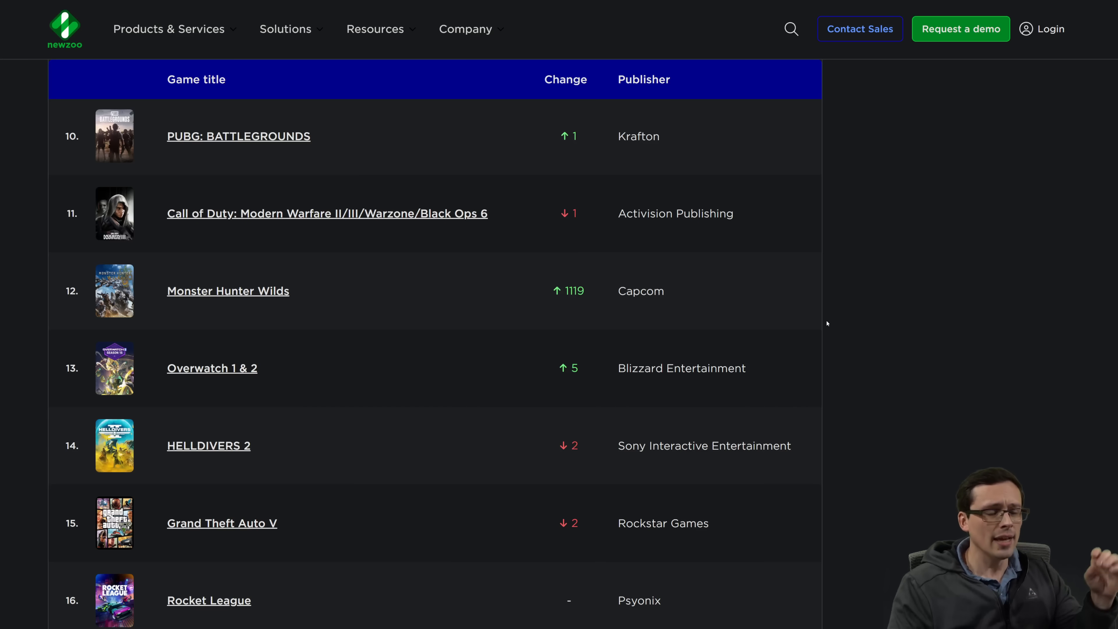
pyautogui.scroll(3)
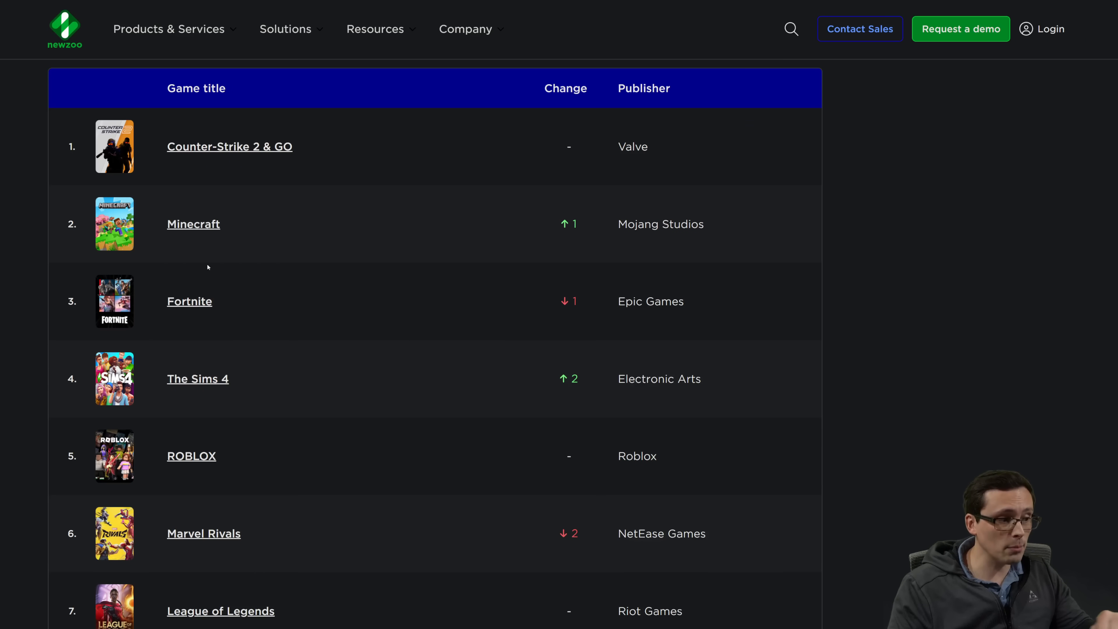
pyautogui.moveTo(94, 253)
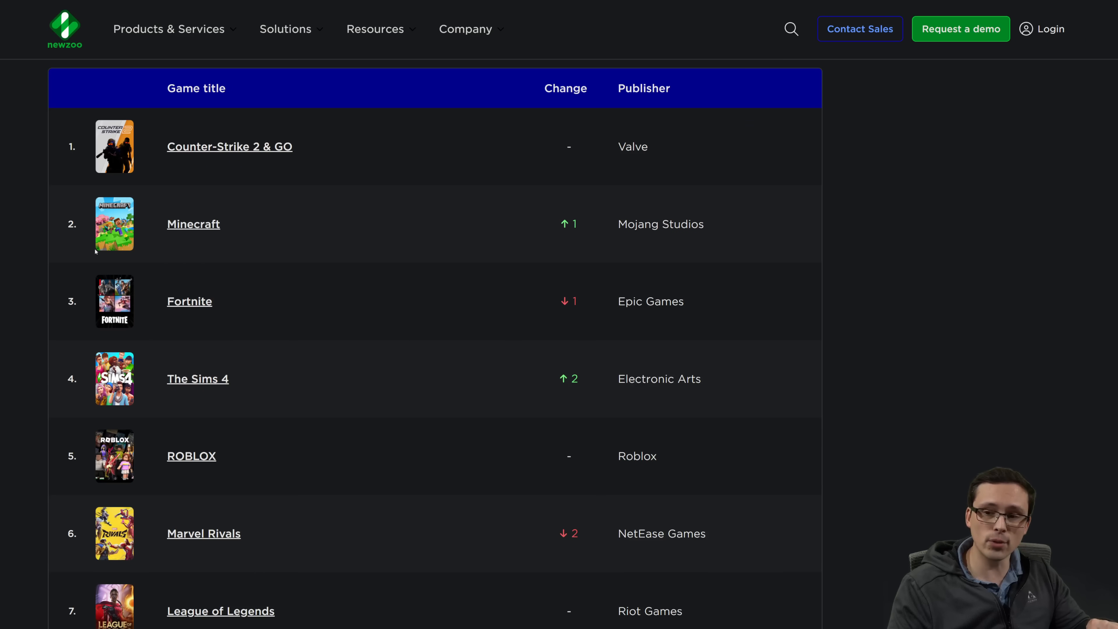
pyautogui.moveTo(228, 297)
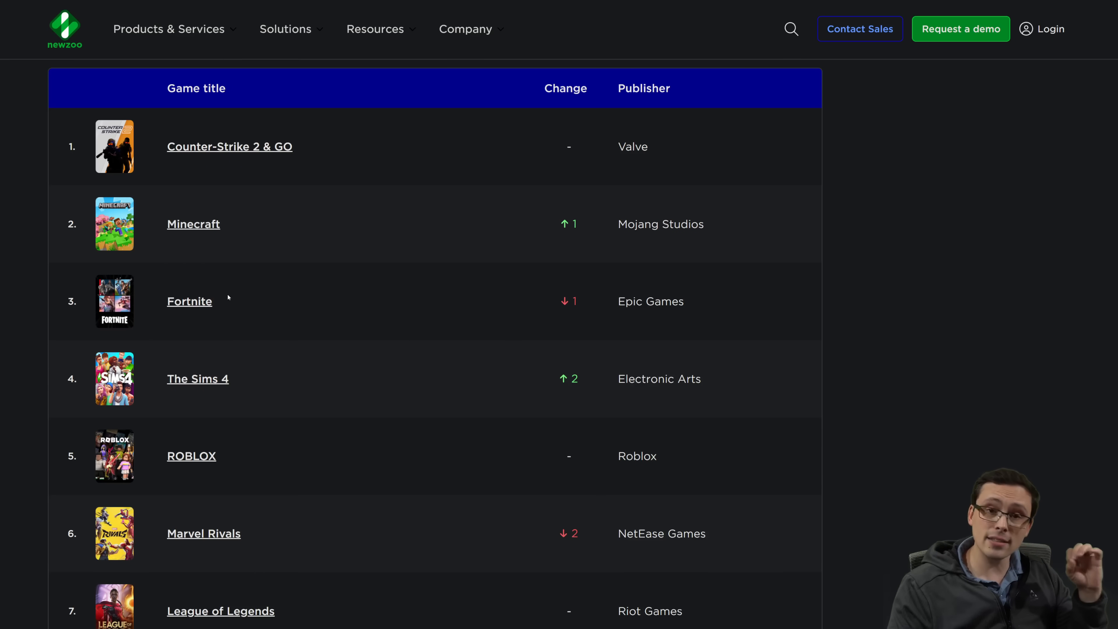
pyautogui.moveTo(244, 301)
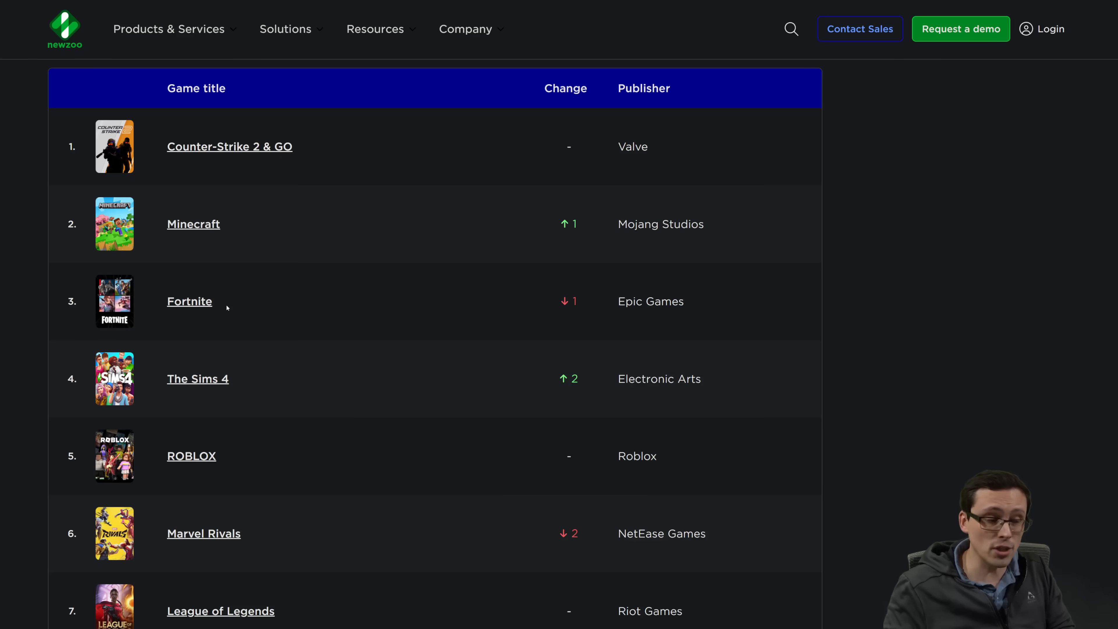
pyautogui.moveTo(190, 284)
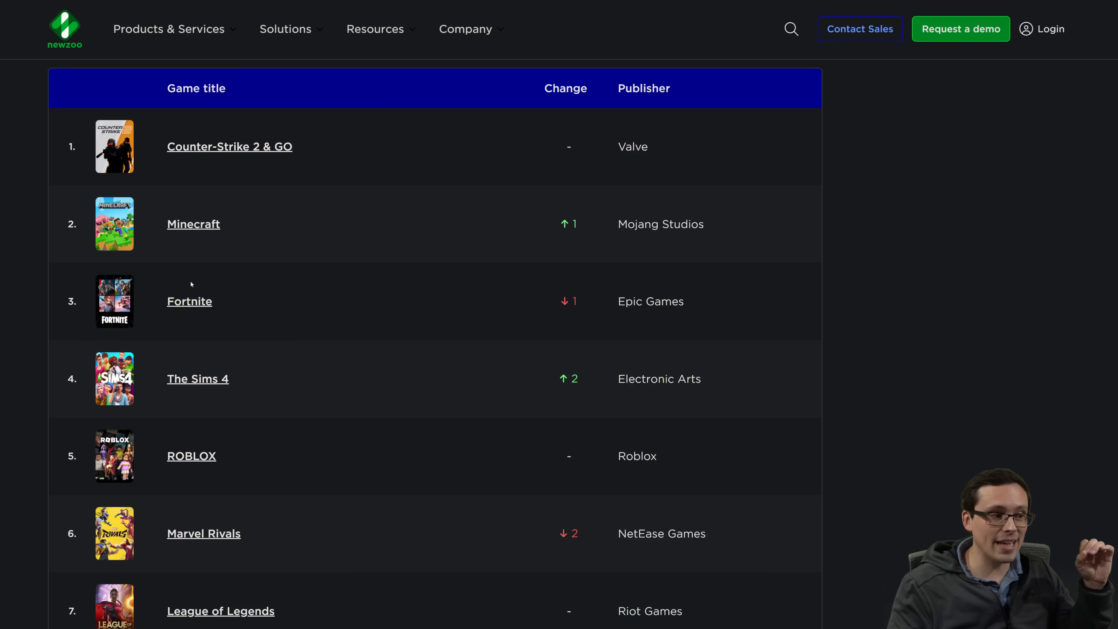
pyautogui.moveTo(299, 339)
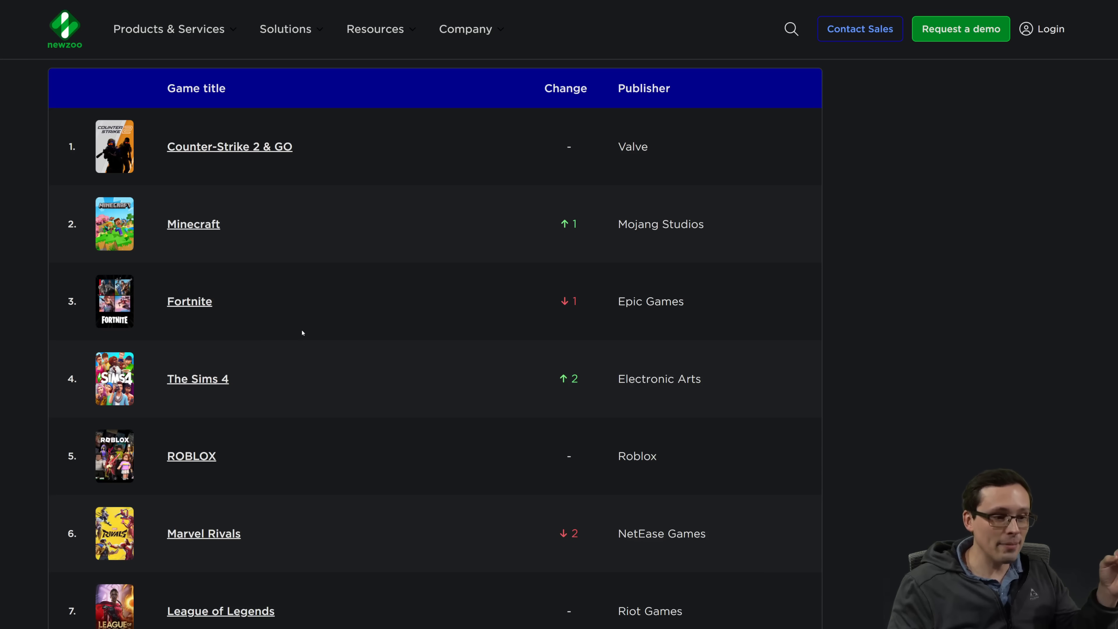
pyautogui.moveTo(307, 316)
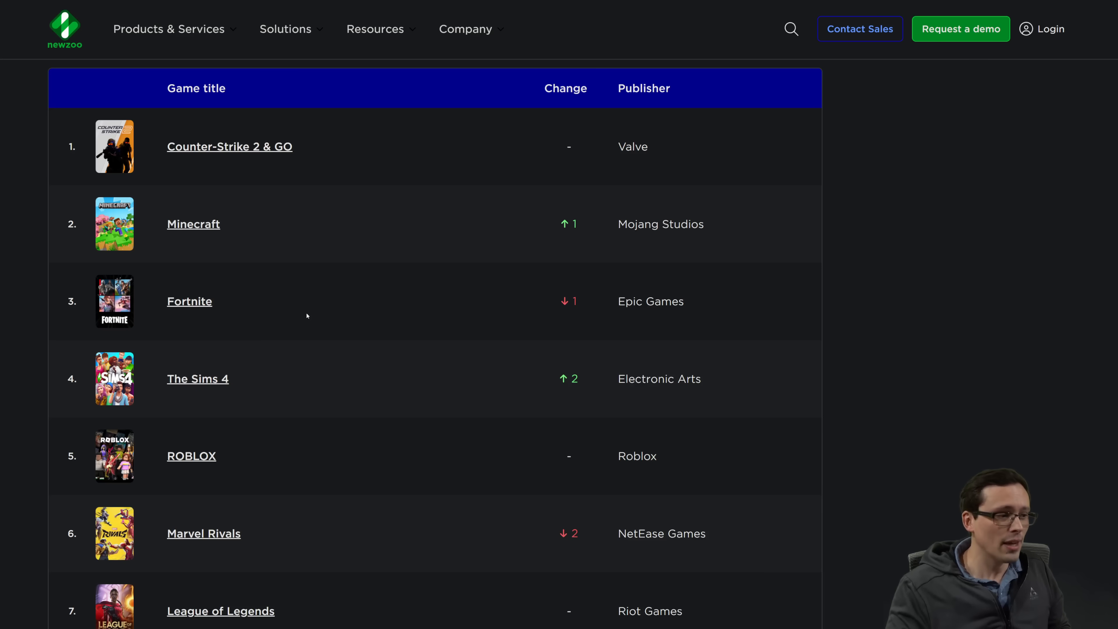
pyautogui.moveTo(260, 317)
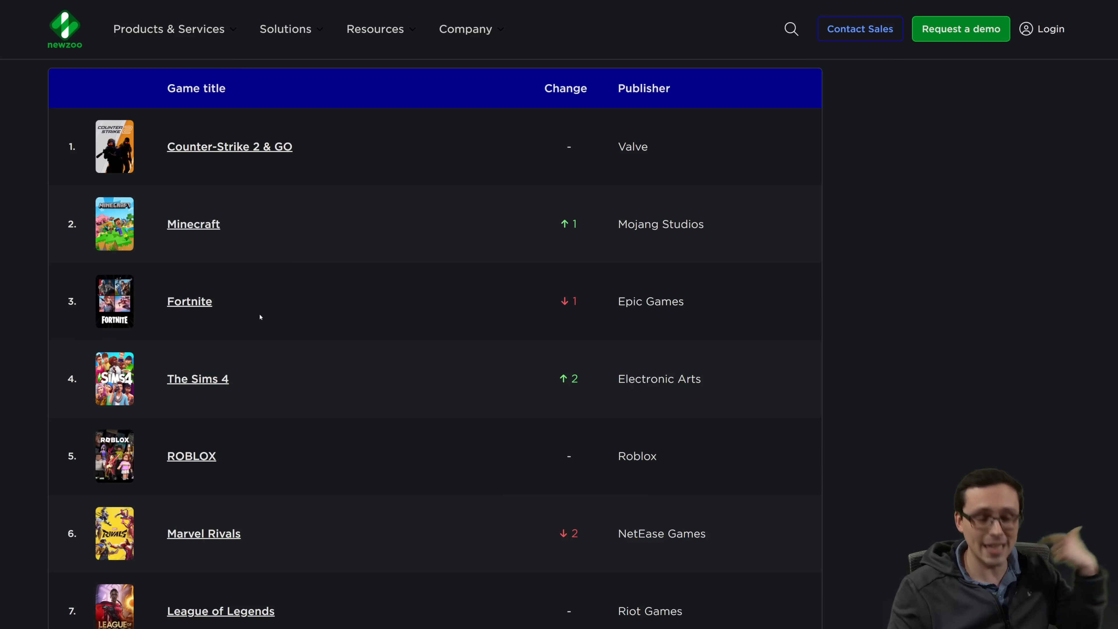
pyautogui.moveTo(211, 336)
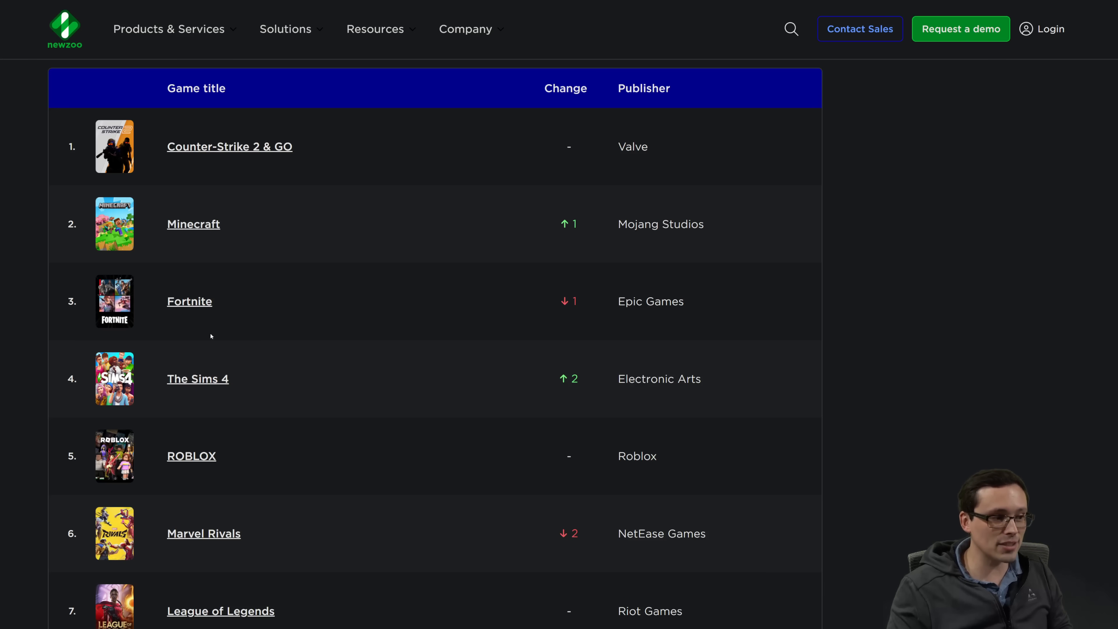
pyautogui.moveTo(238, 278)
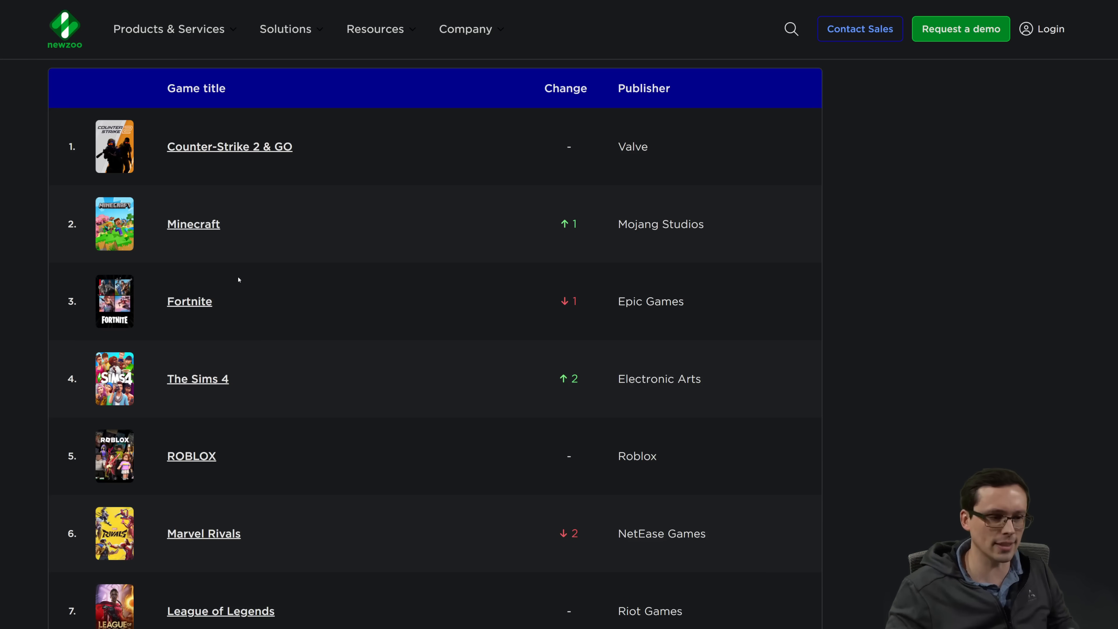
pyautogui.moveTo(429, 312)
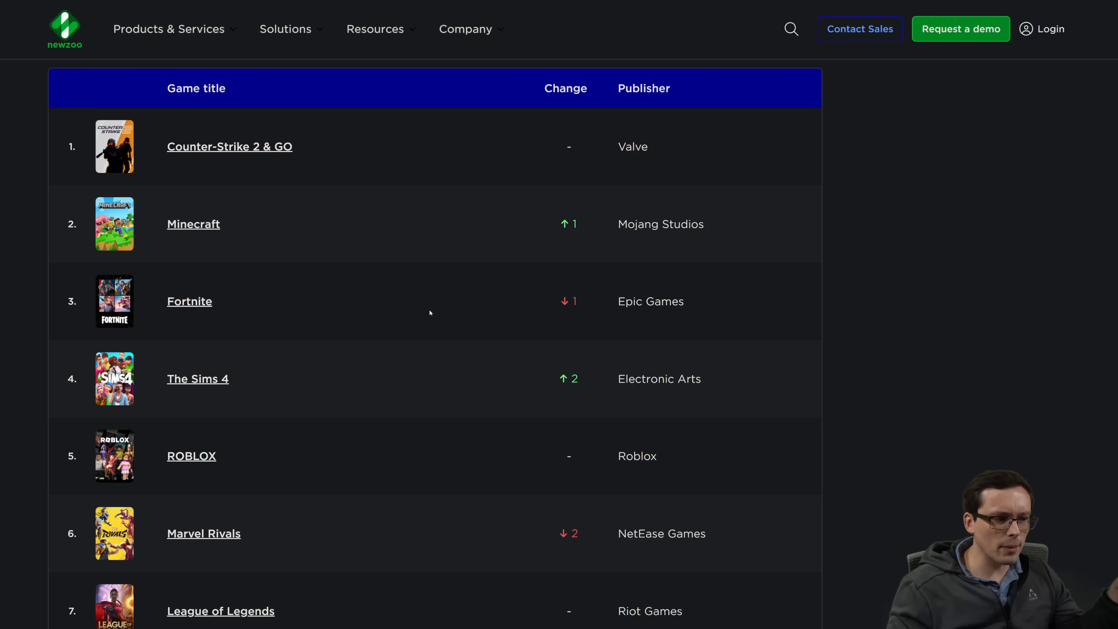
pyautogui.moveTo(255, 286)
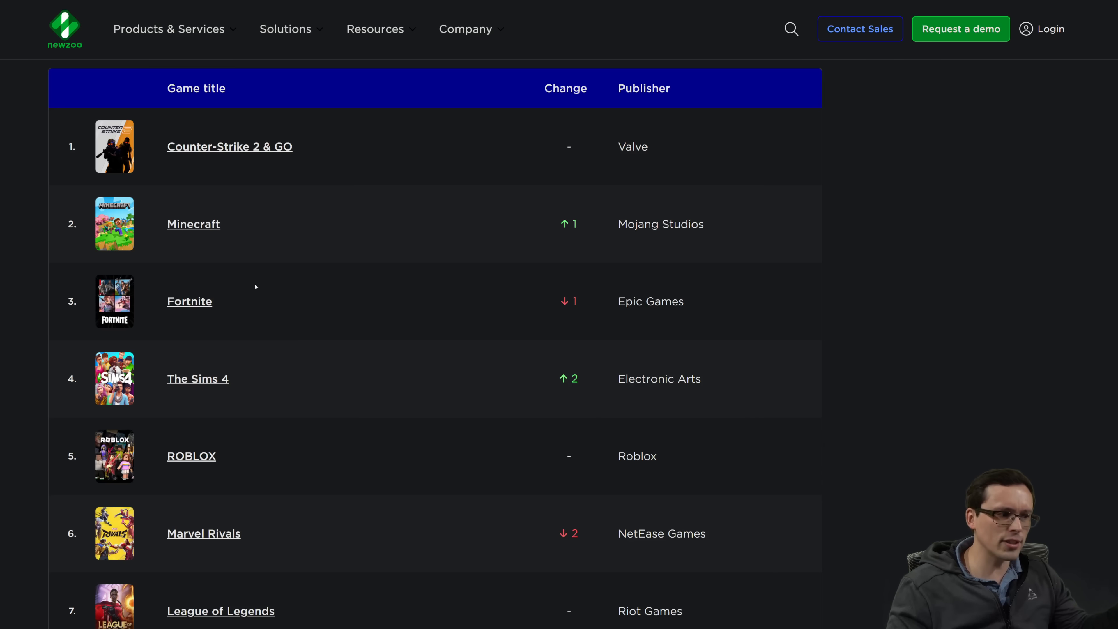
pyautogui.moveTo(252, 305)
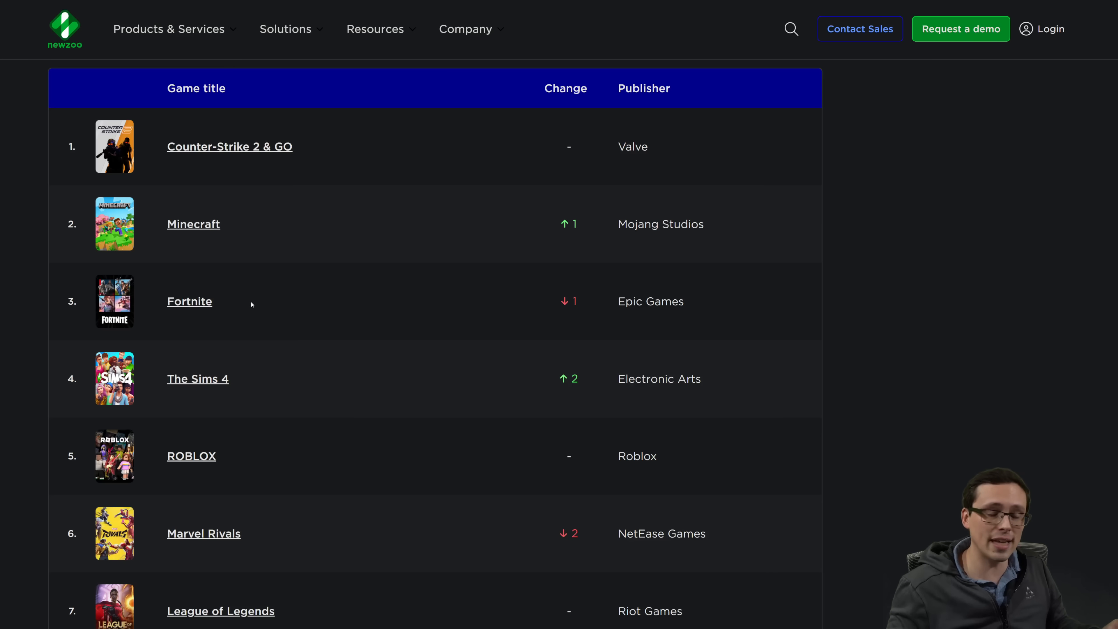
pyautogui.moveTo(264, 312)
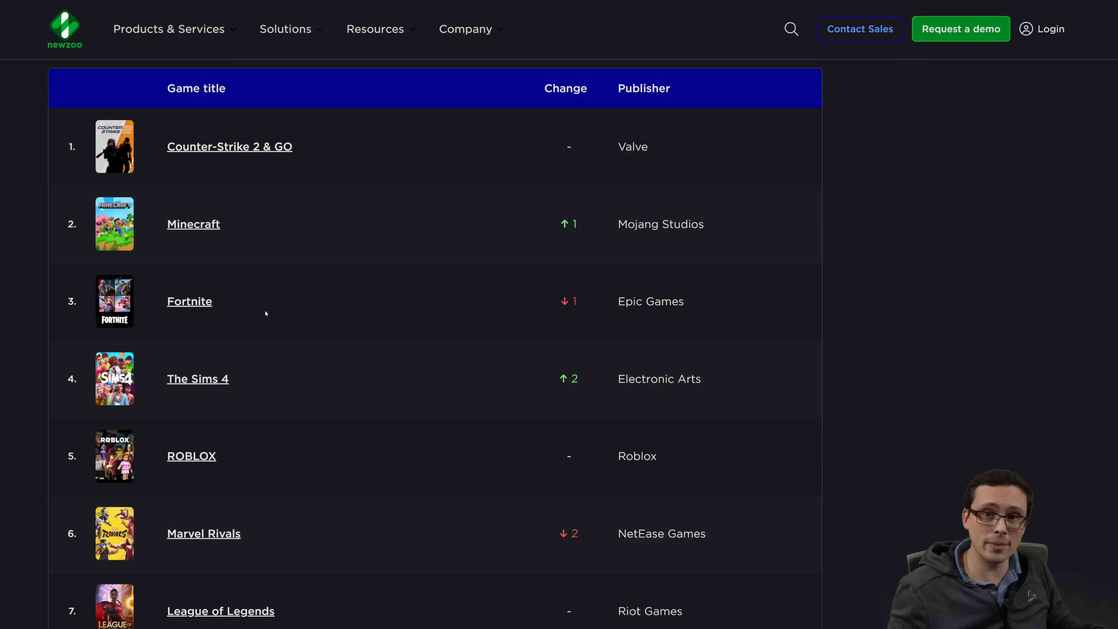
pyautogui.moveTo(302, 279)
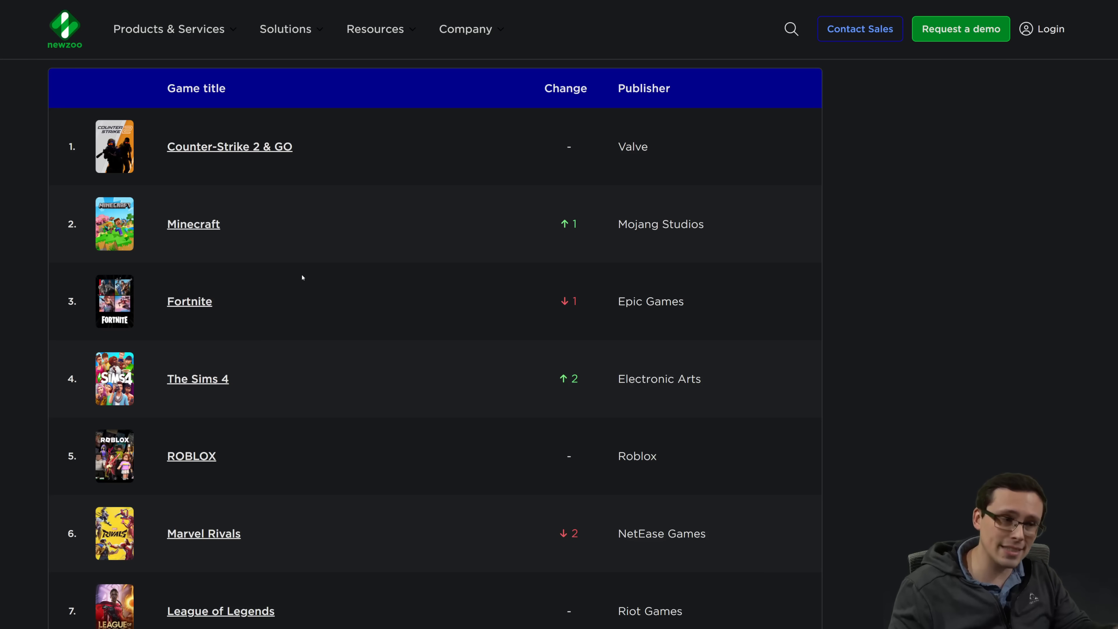
pyautogui.moveTo(305, 272)
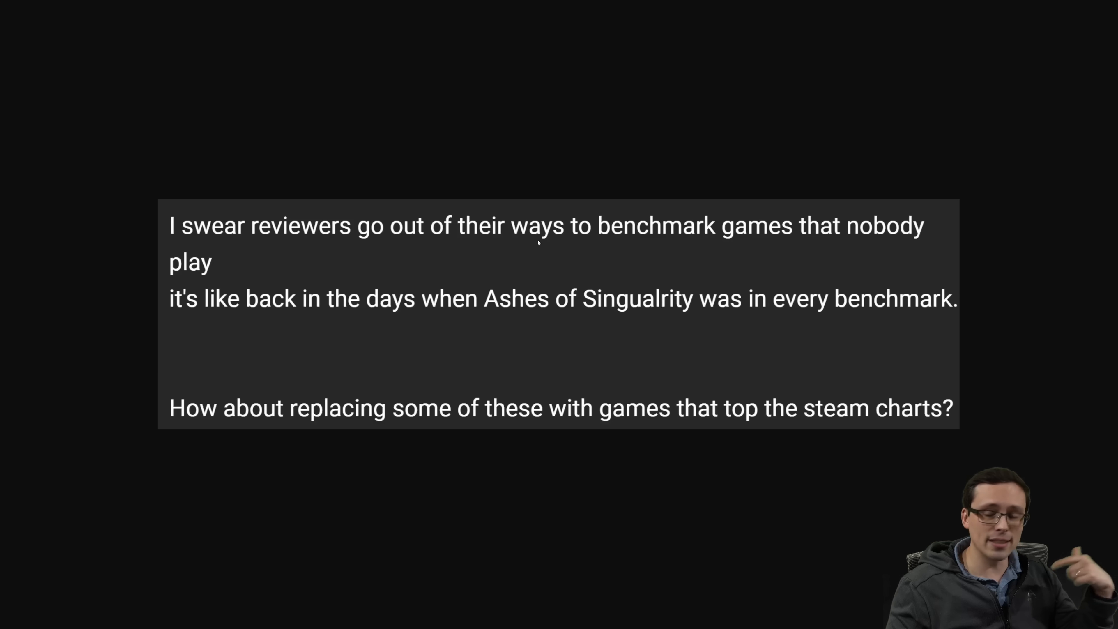
pyautogui.moveTo(617, 315)
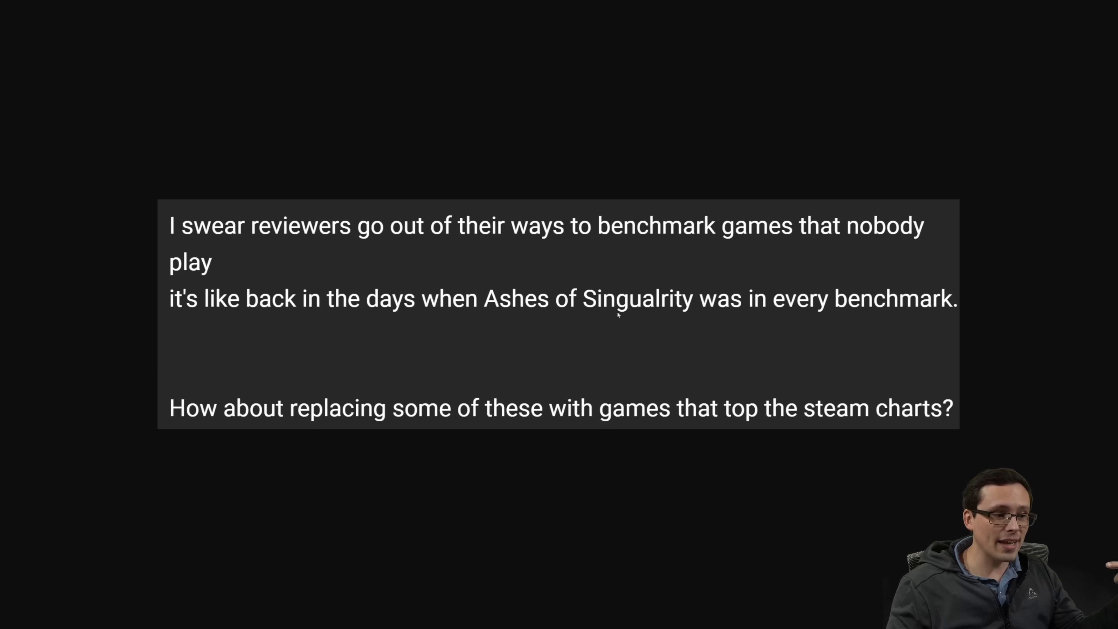
pyautogui.moveTo(650, 336)
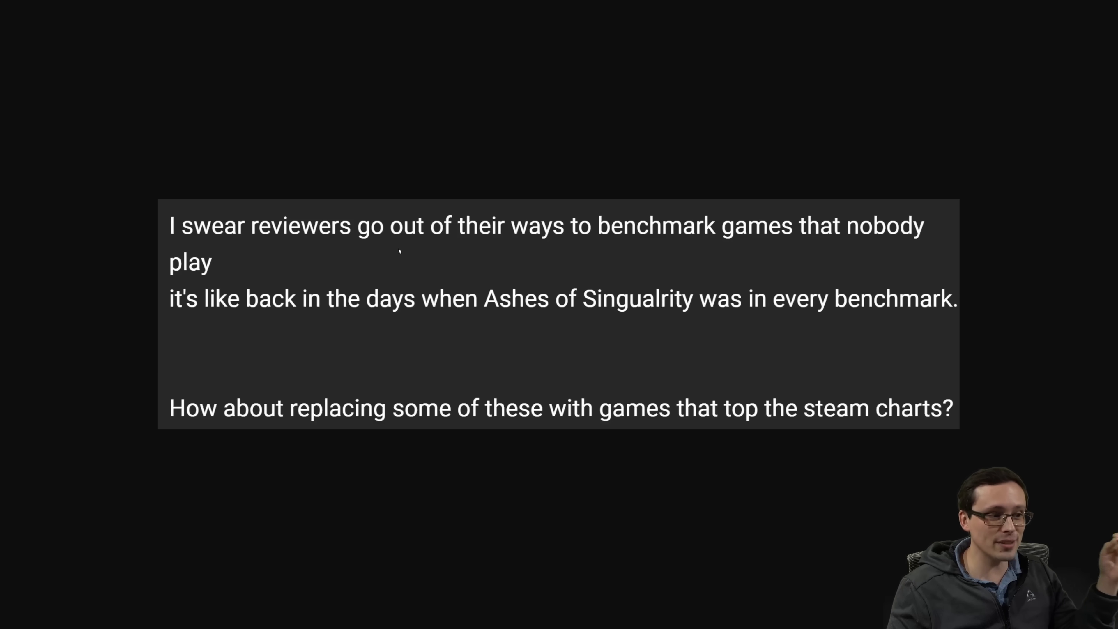
pyautogui.moveTo(297, 278)
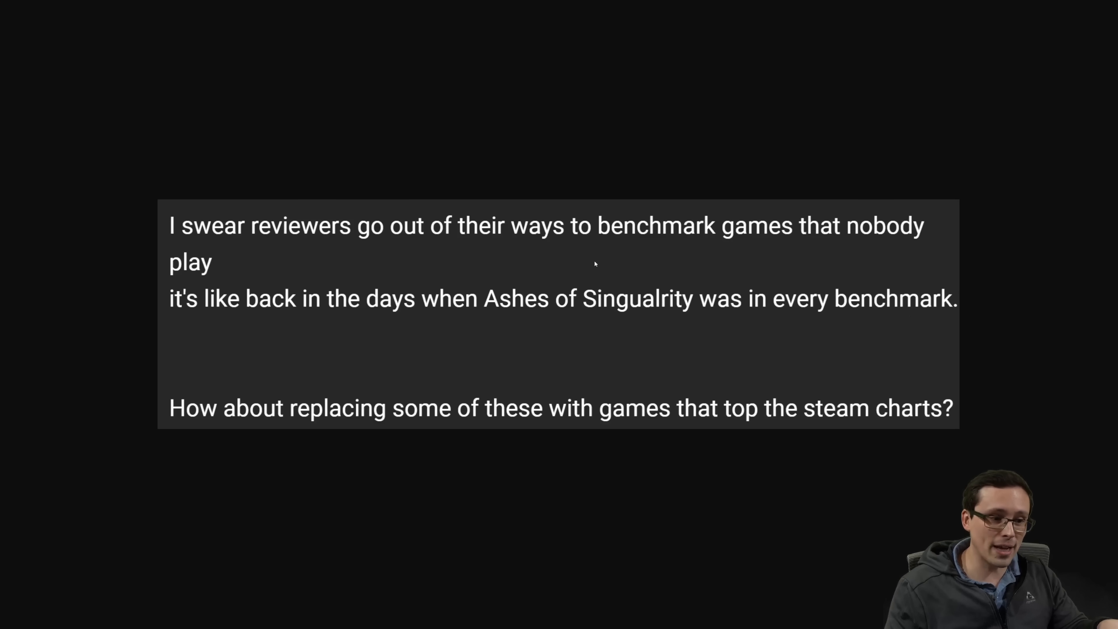
pyautogui.moveTo(645, 264)
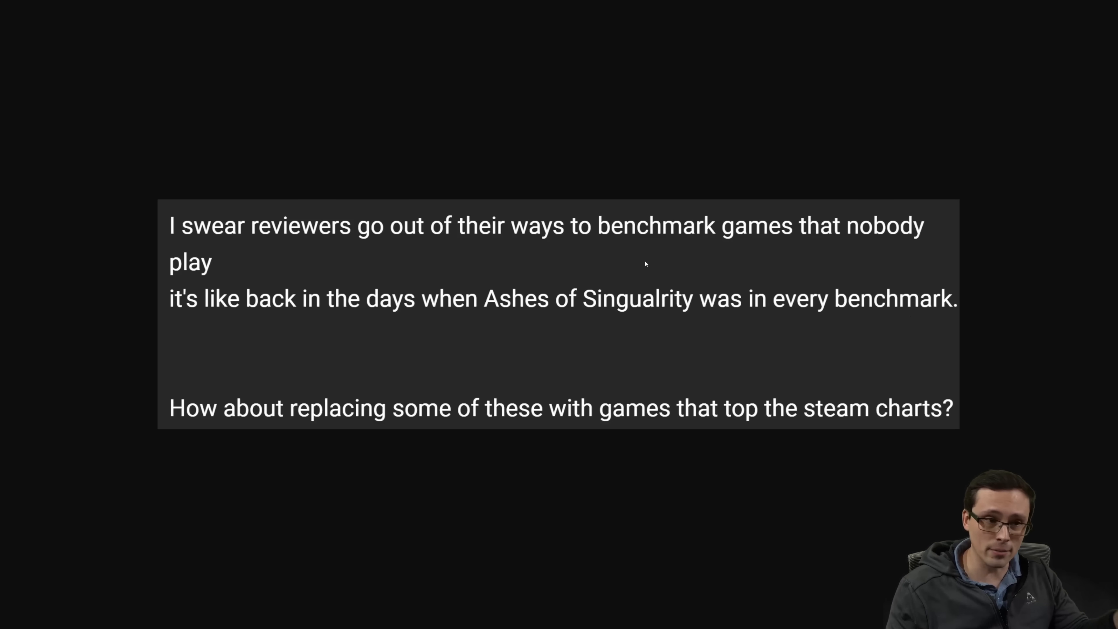
pyautogui.moveTo(514, 108)
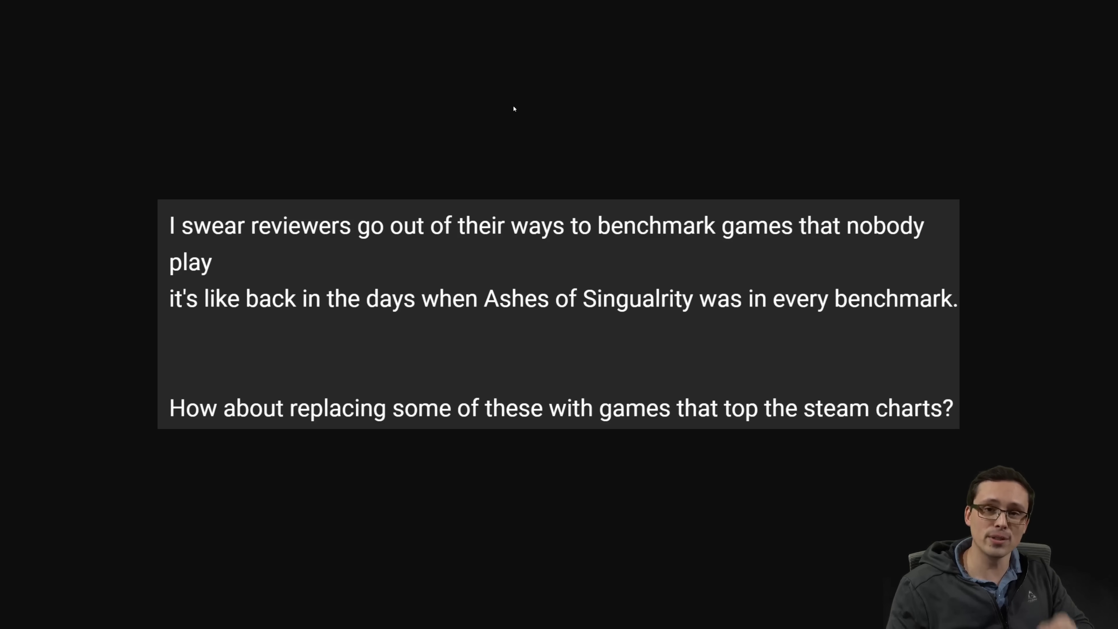
pyautogui.moveTo(685, 289)
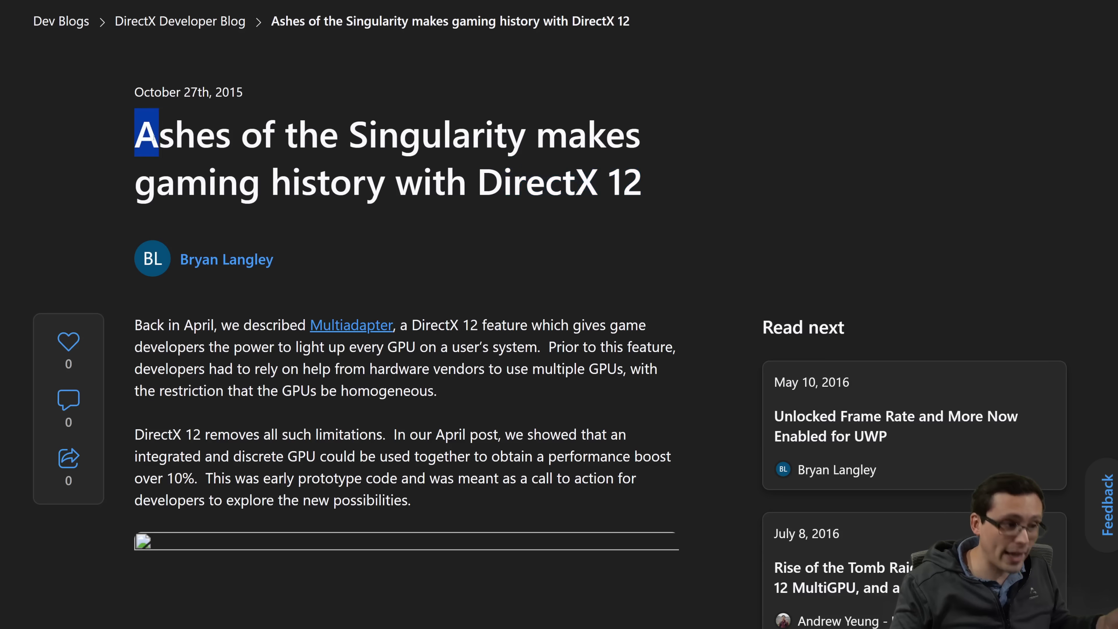
# Highlight 'Ashes of the Singularity' in the DirectX blog post headline.
pyautogui.moveTo(146, 134); pyautogui.dragTo(524, 134)
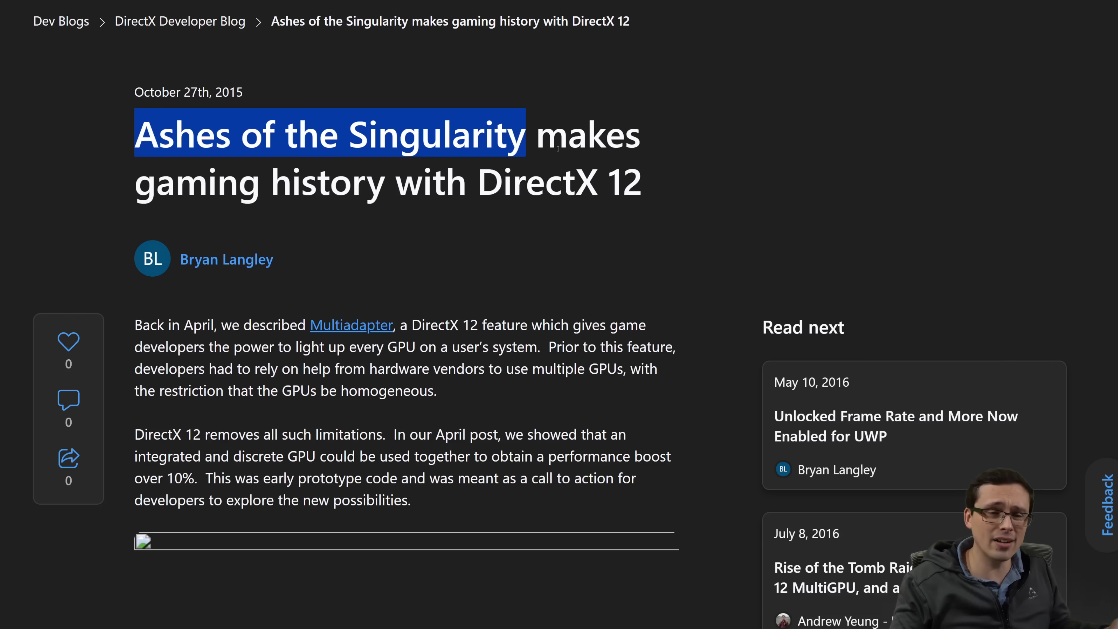
pyautogui.moveTo(390, 84)
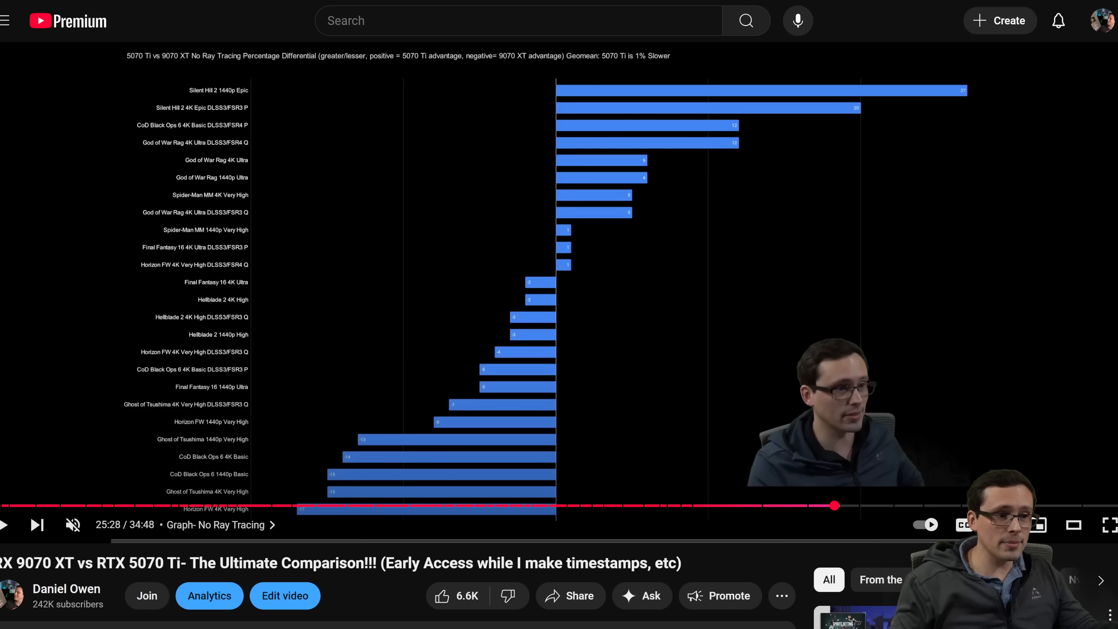
pyautogui.moveTo(496, 269)
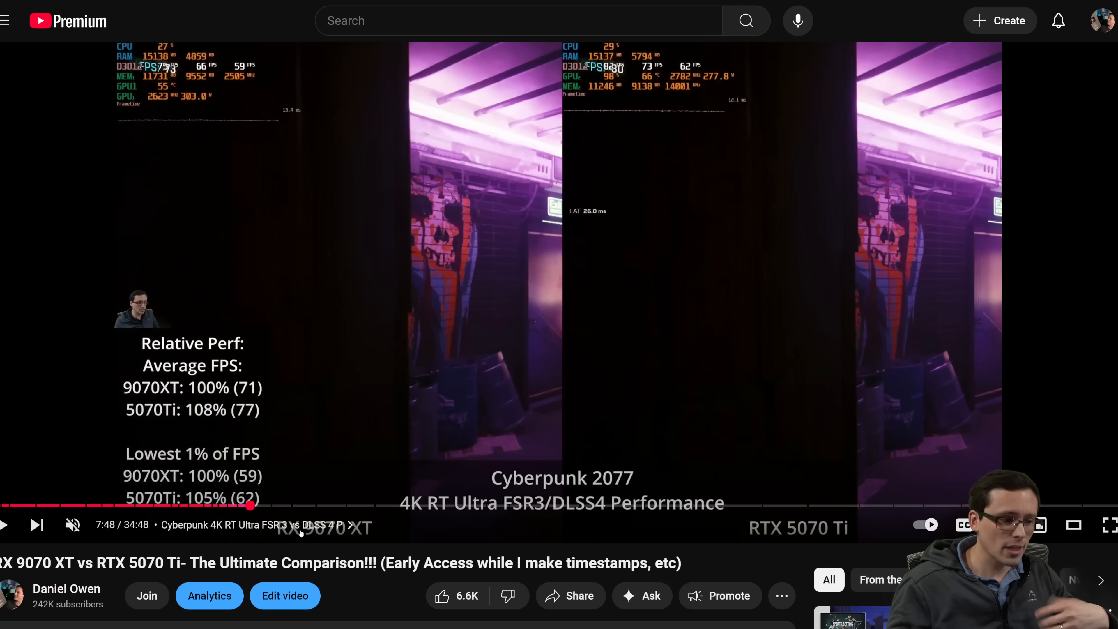
pyautogui.moveTo(263, 507)
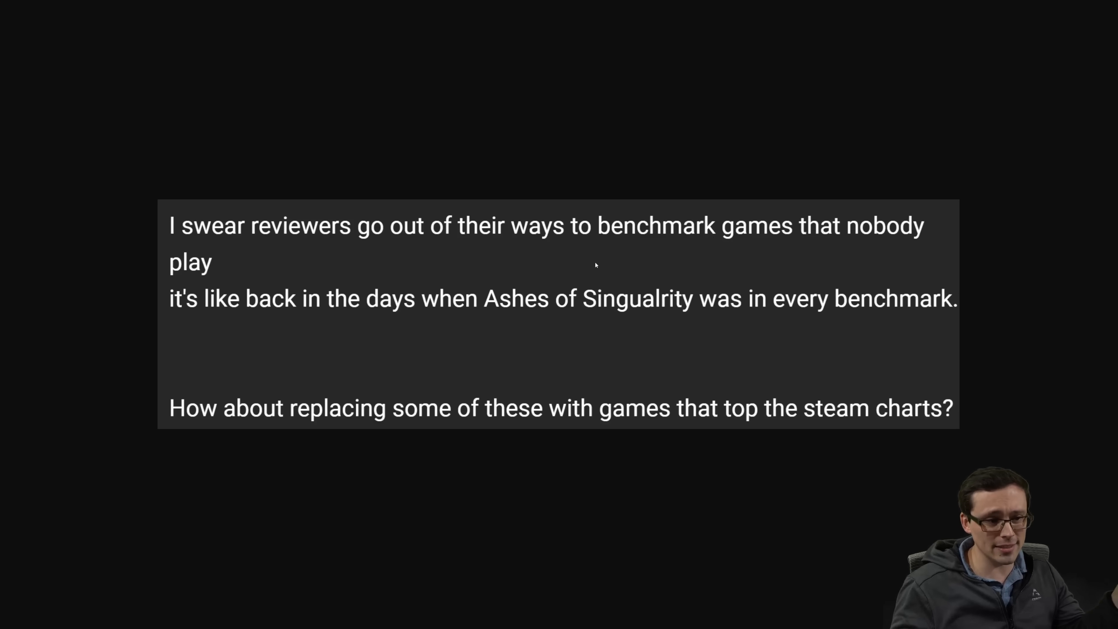
pyautogui.moveTo(528, 283)
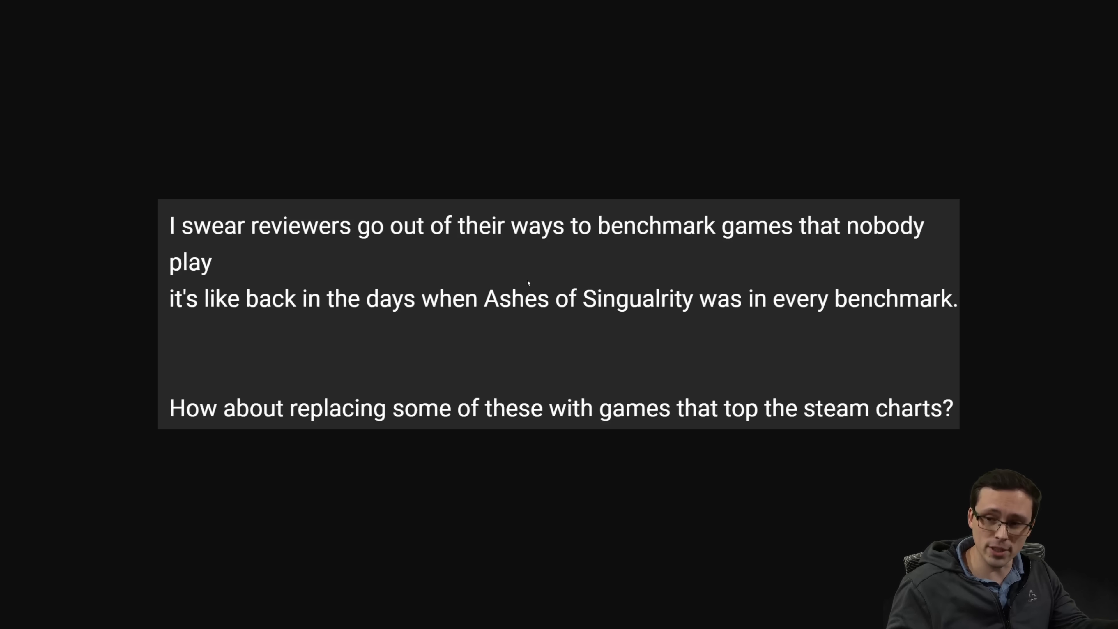
pyautogui.moveTo(679, 372)
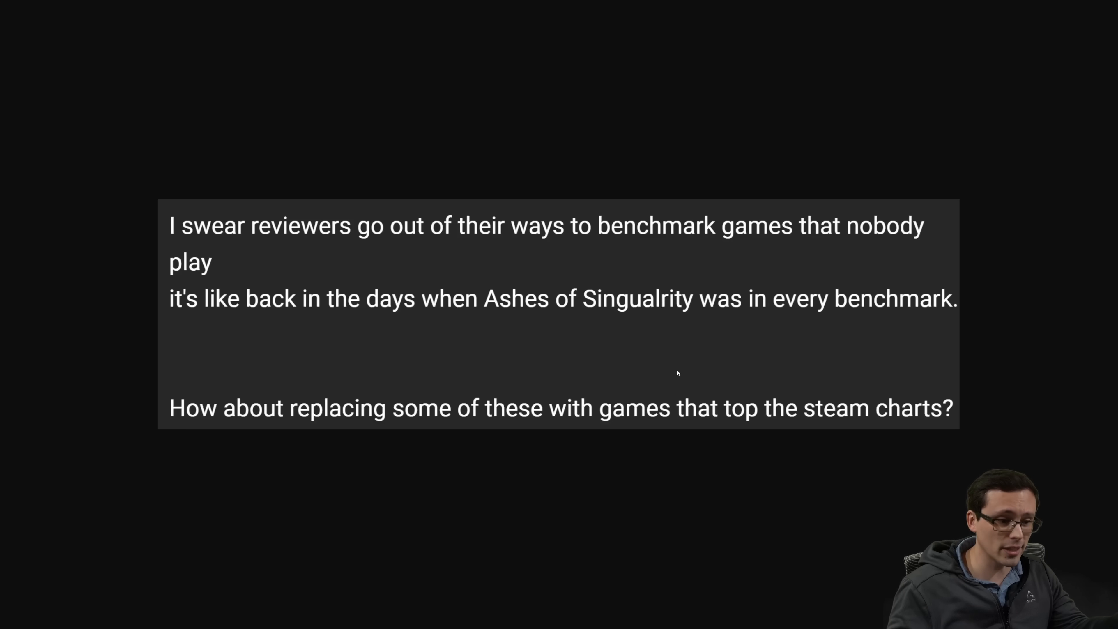
pyautogui.moveTo(528, 388)
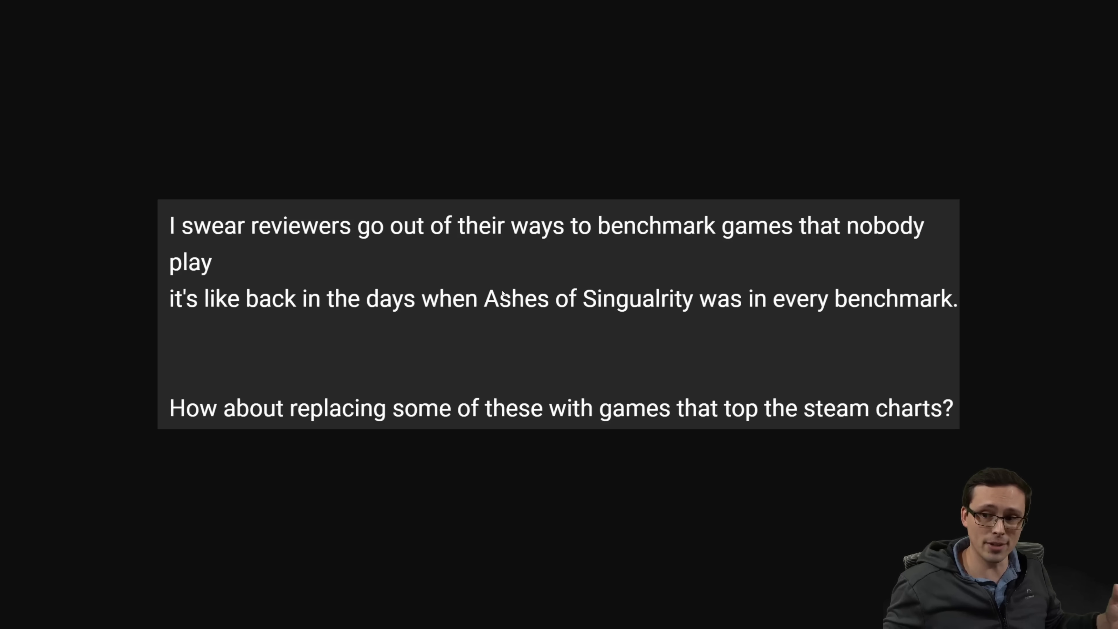
pyautogui.moveTo(562, 275)
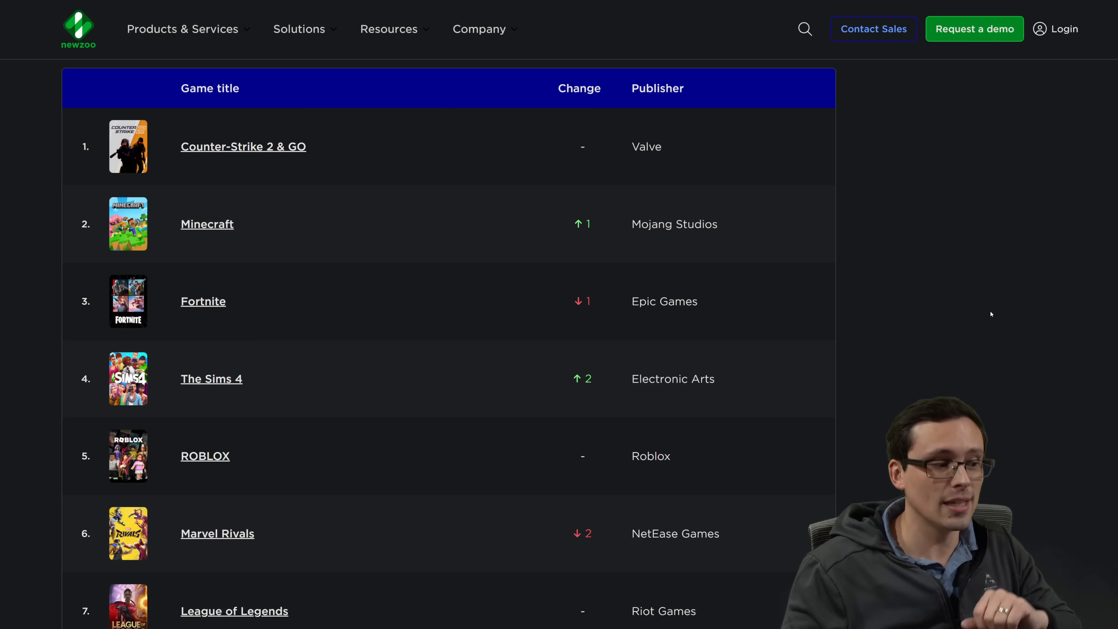
pyautogui.moveTo(899, 363)
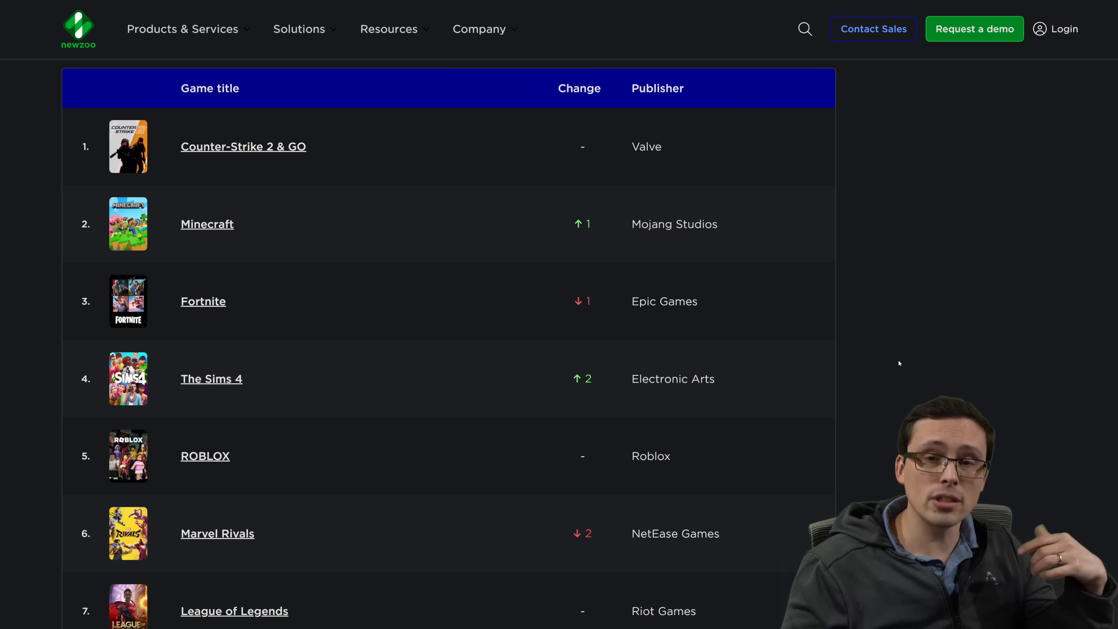
# Scroll the top PC games table headed by Counter-Strike 2 & GO, Minecraft and Fortnite.
pyautogui.scroll(-3)
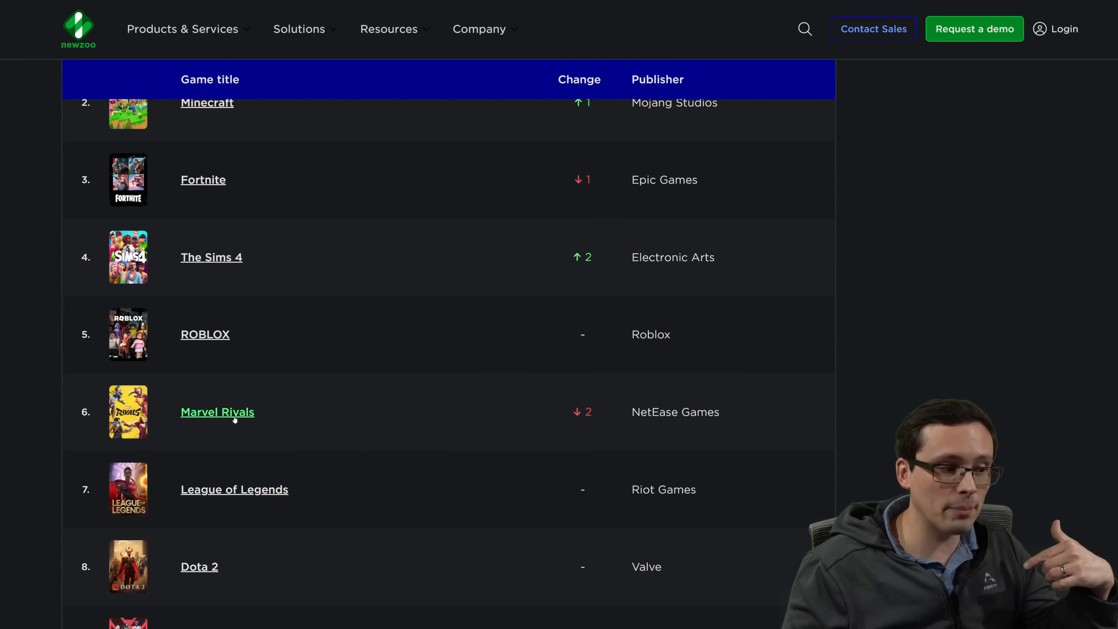
pyautogui.moveTo(268, 405)
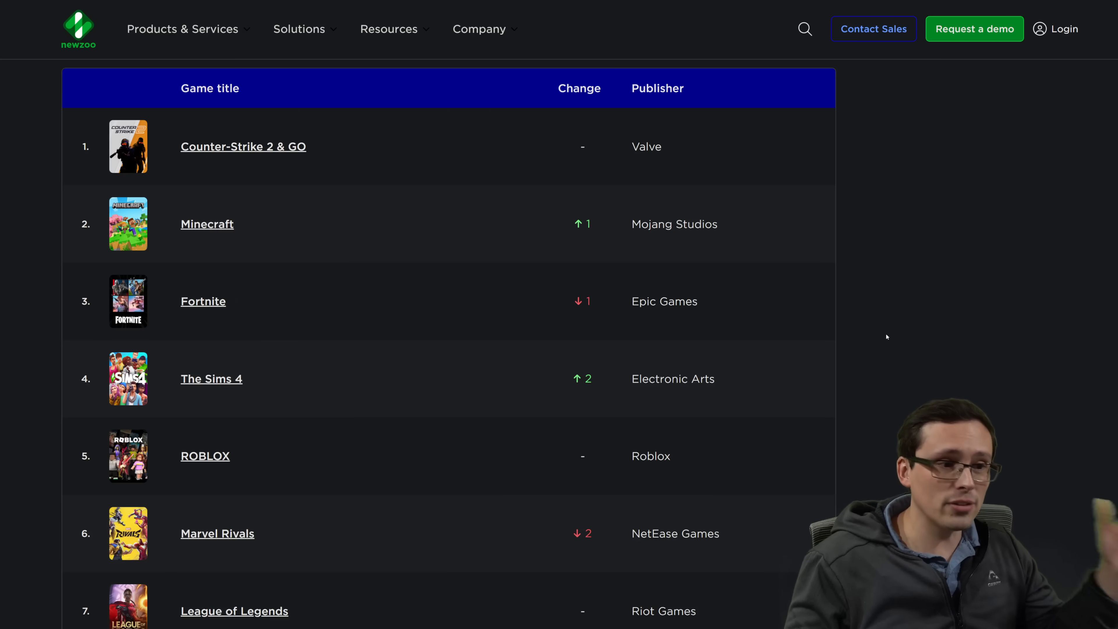
pyautogui.moveTo(385, 269)
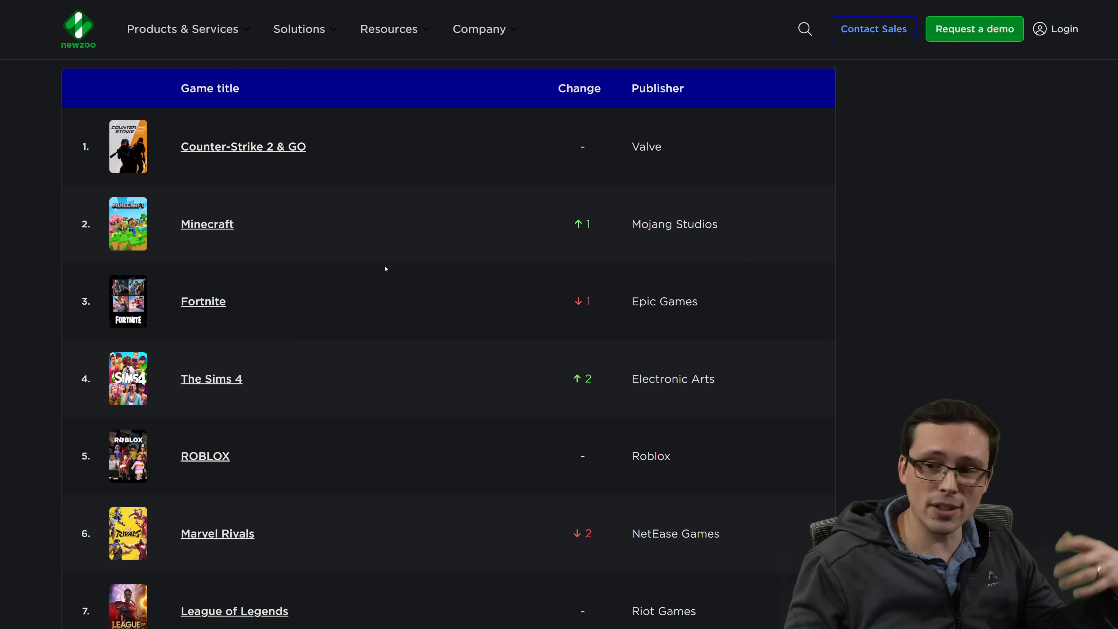
pyautogui.moveTo(965, 298)
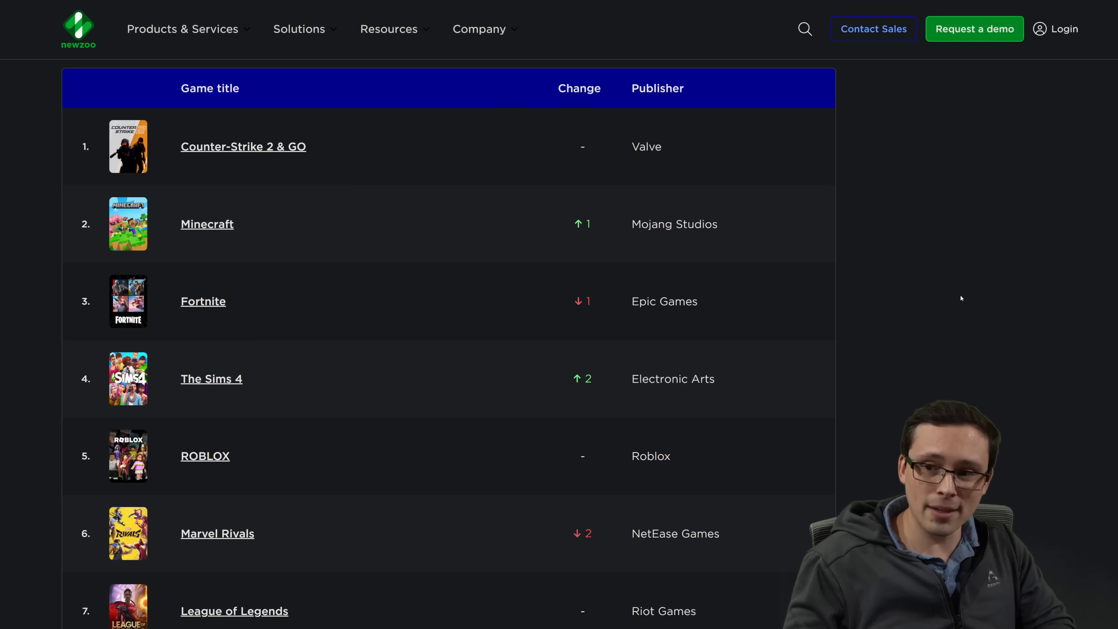
pyautogui.moveTo(322, 225)
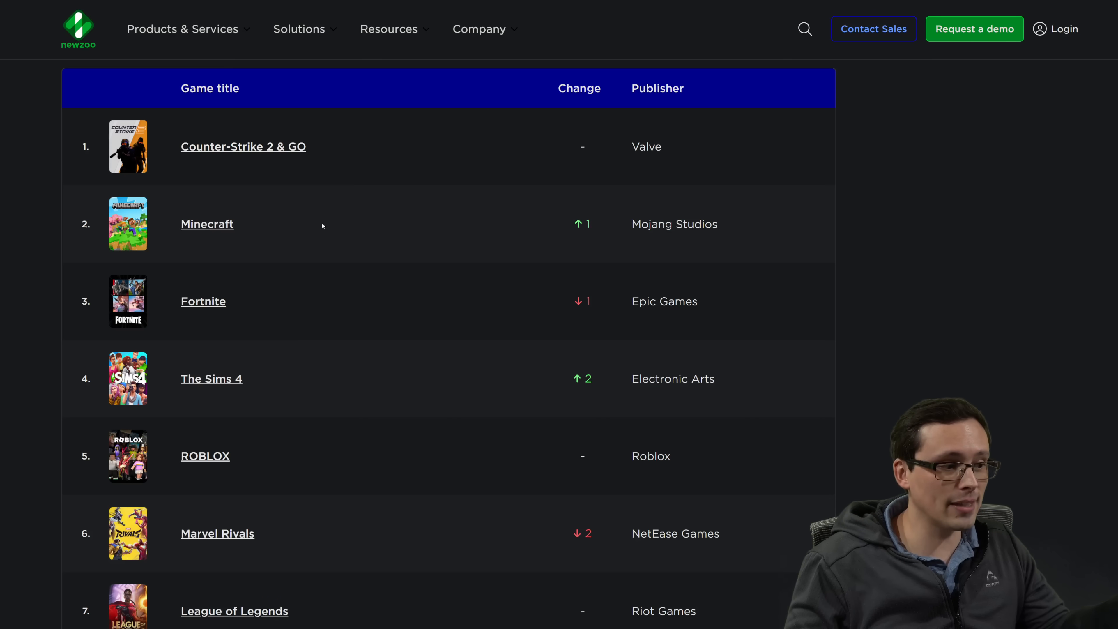
pyautogui.scroll(-3)
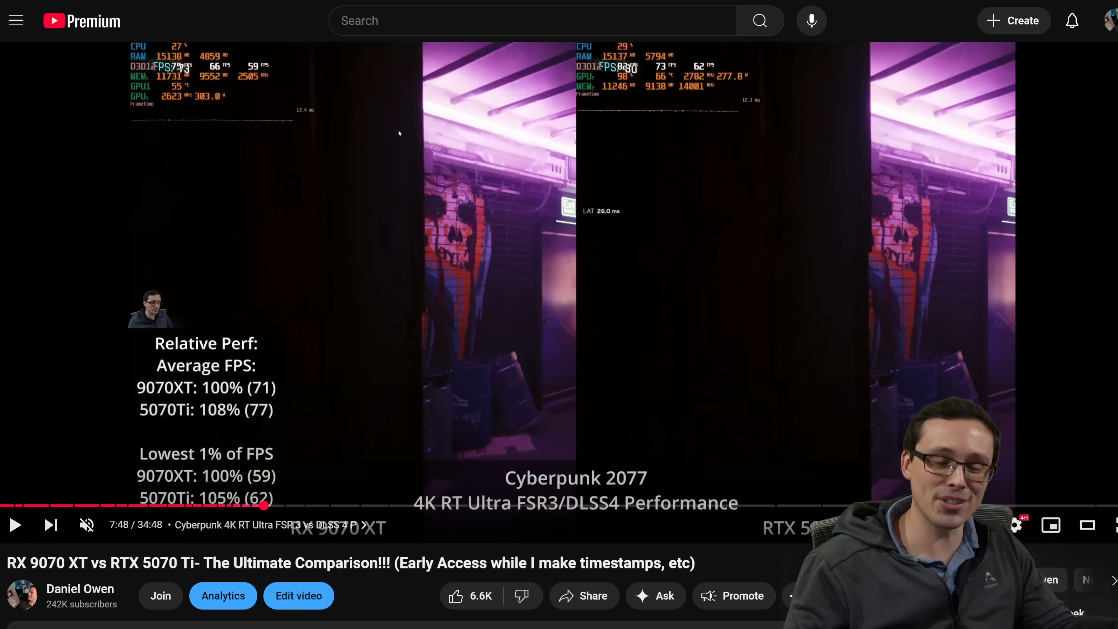
pyautogui.moveTo(209, 7)
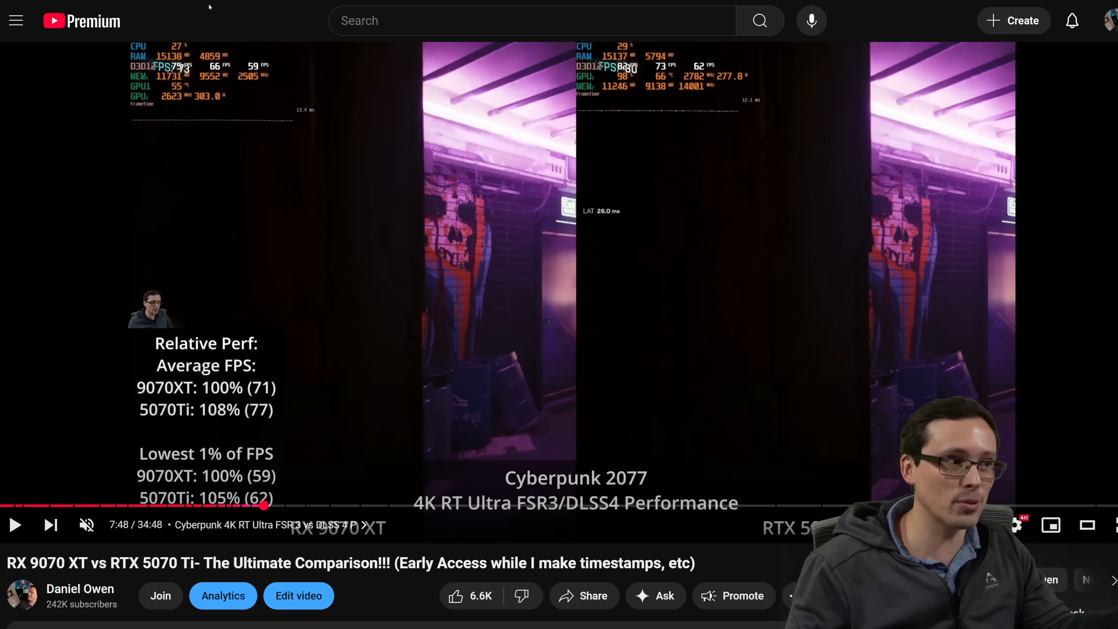
pyautogui.moveTo(303, 506)
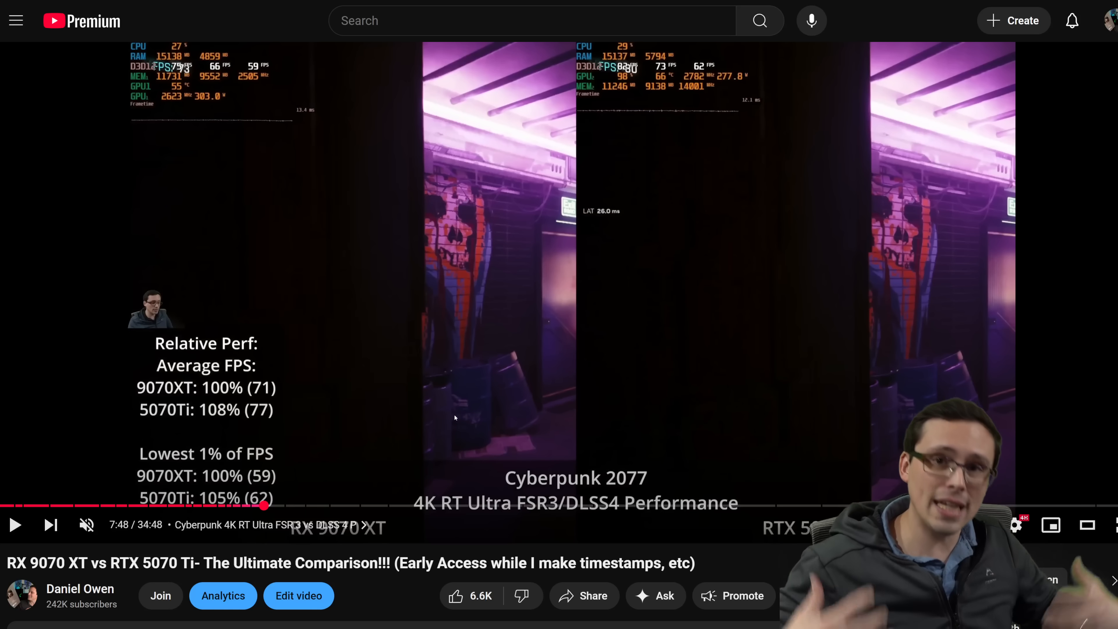
pyautogui.moveTo(356, 375)
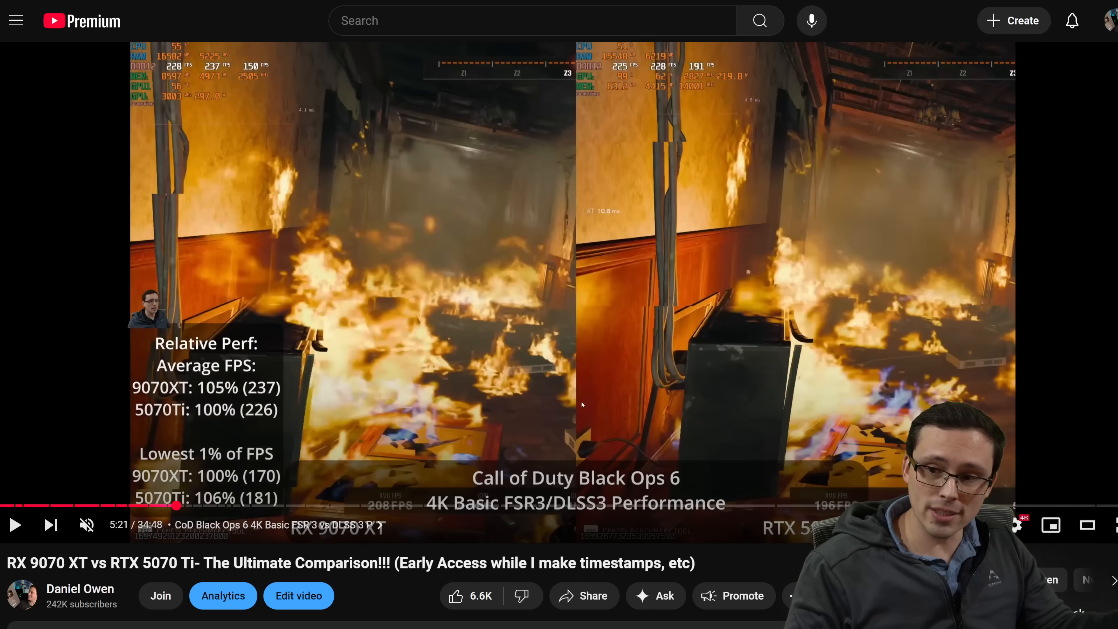
pyautogui.moveTo(483, 506)
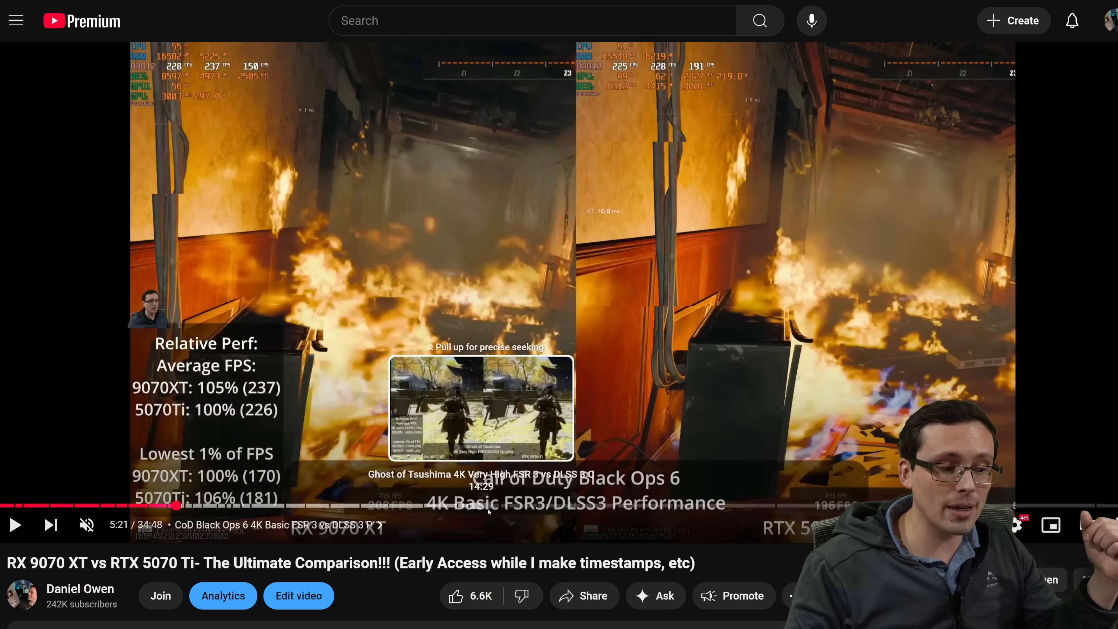